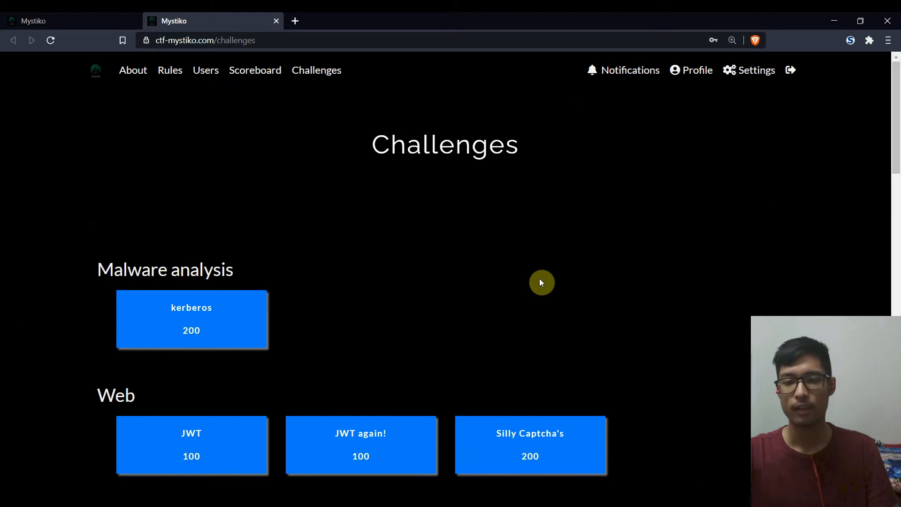
Scroll the challenge list and view the An Easy OSINT! hint about Boba_gotem_flag
scroll("down", 3)
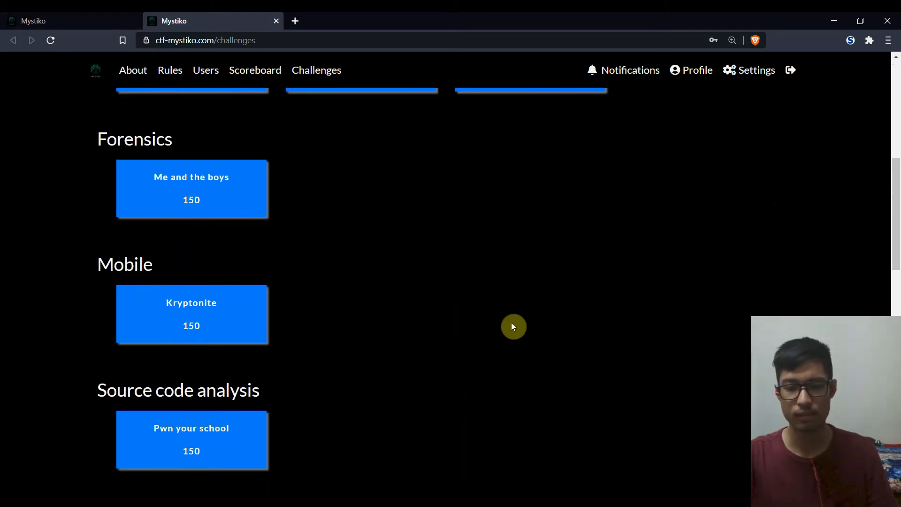
scroll("down", 3)
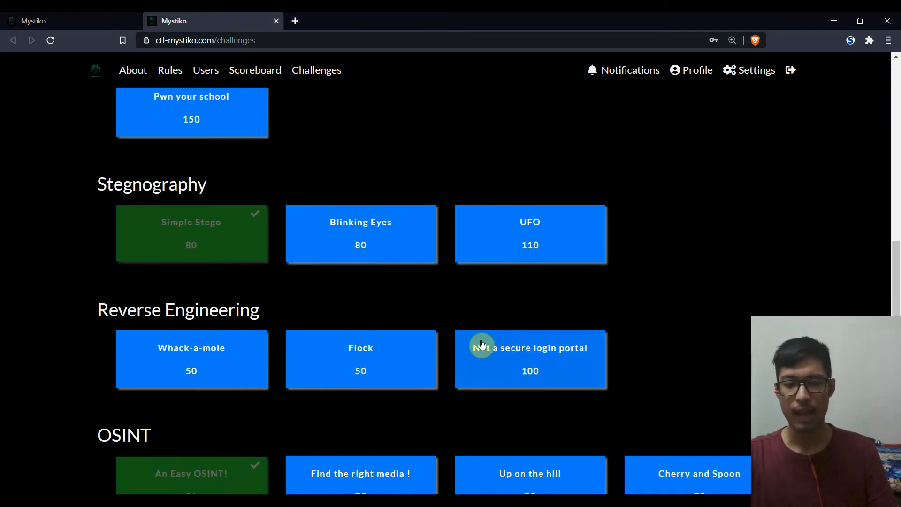
scroll("down", 3)
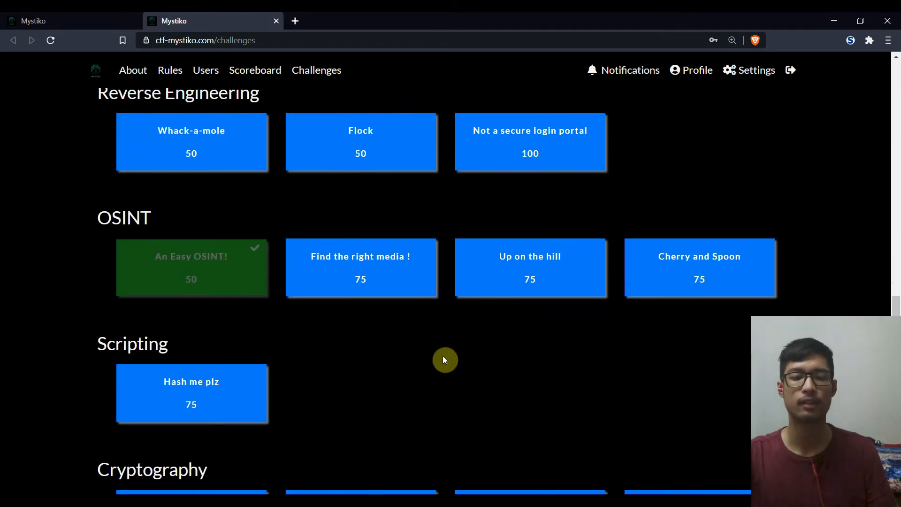
scroll("down", 3)
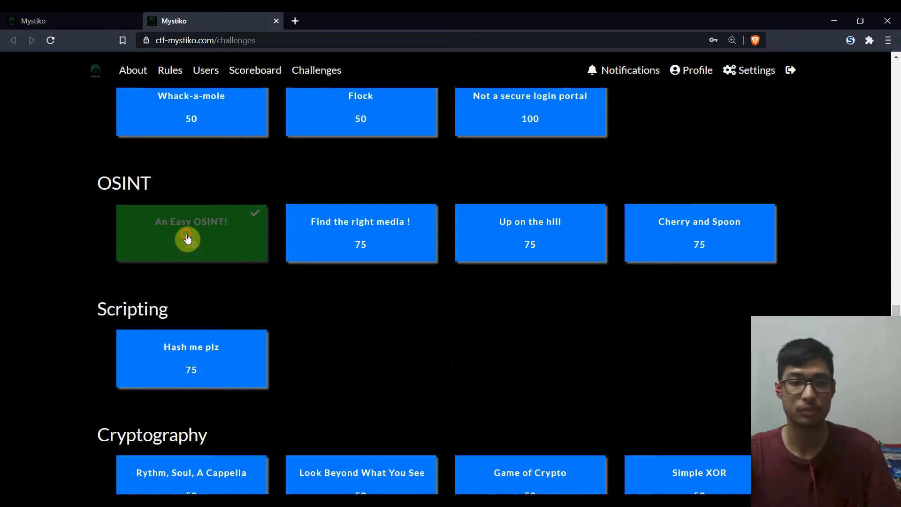
left_click(191, 233)
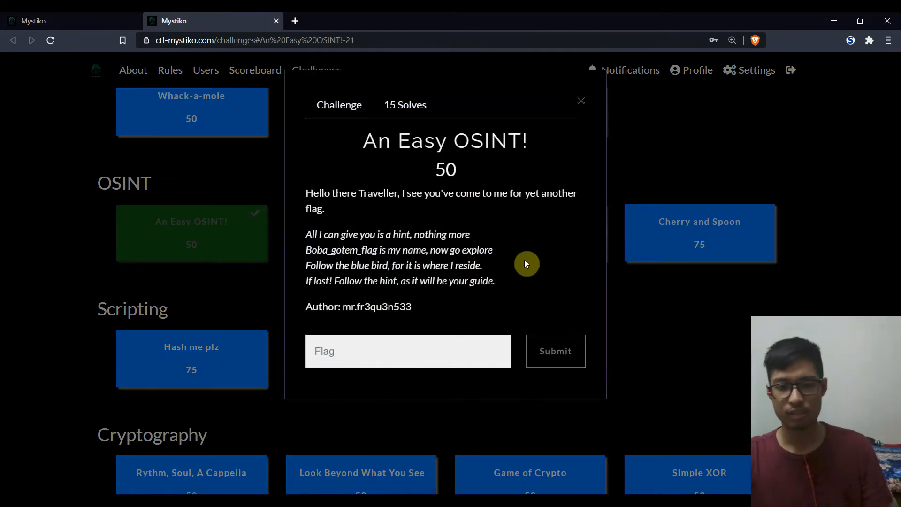
mouse_move(431, 194)
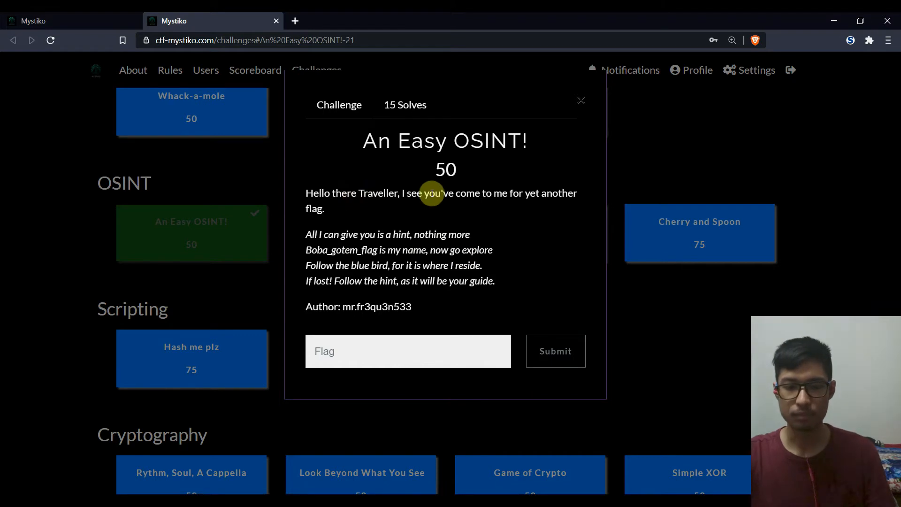
mouse_move(471, 208)
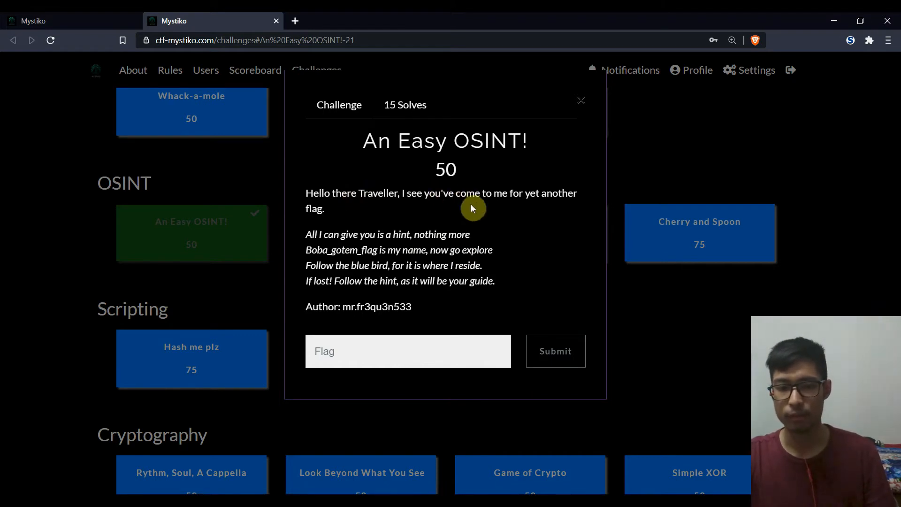
mouse_move(361, 236)
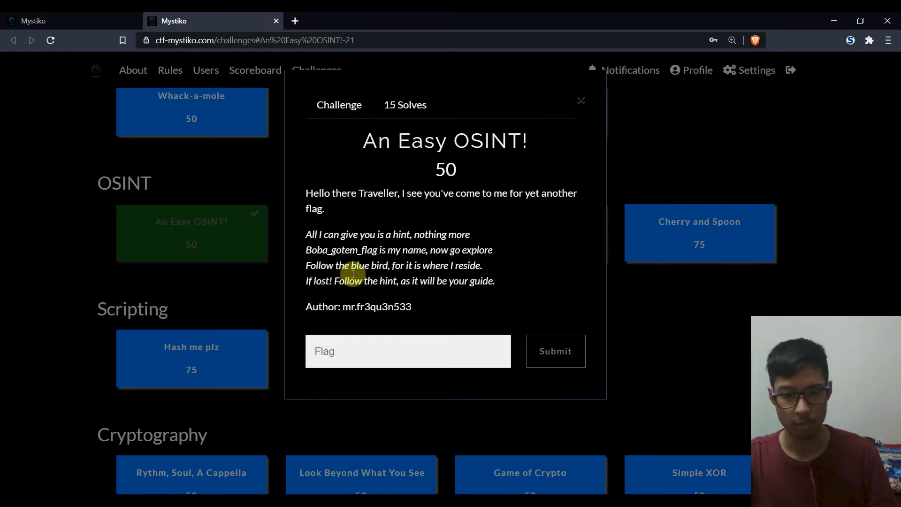
mouse_move(455, 264)
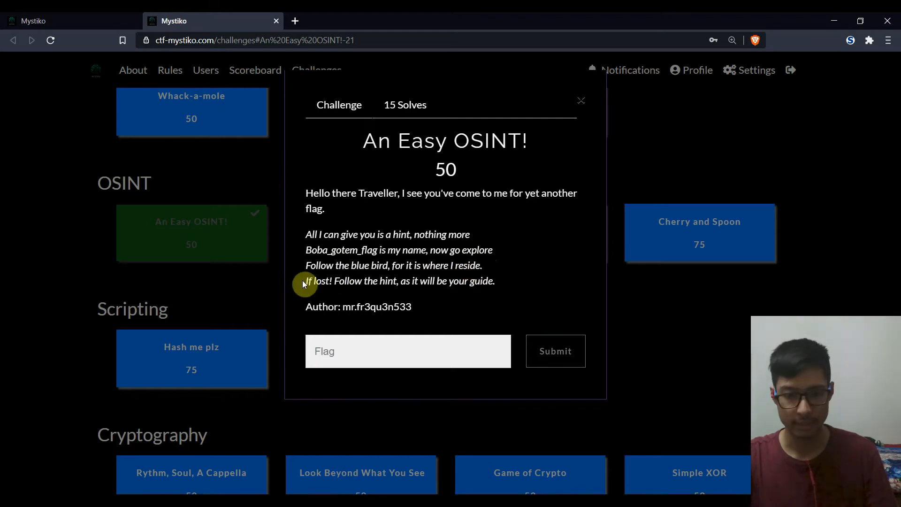
mouse_move(440, 300)
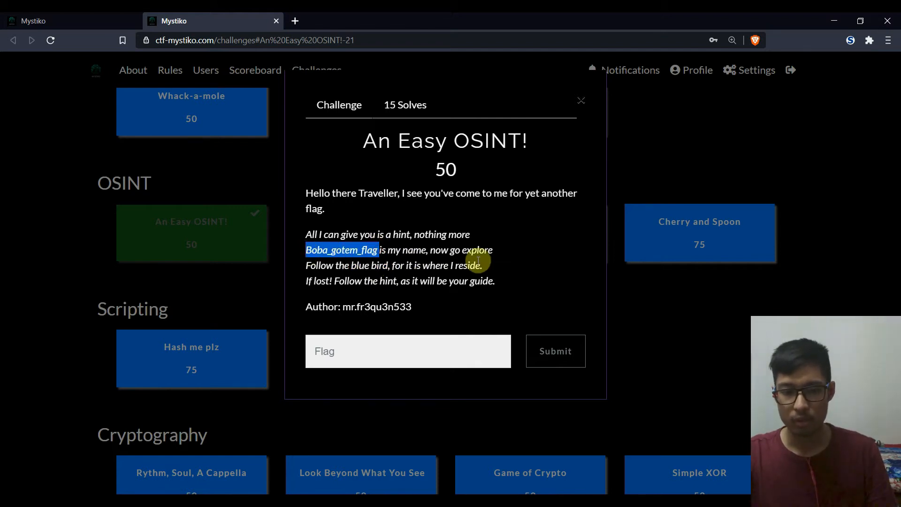
mouse_move(297, 26)
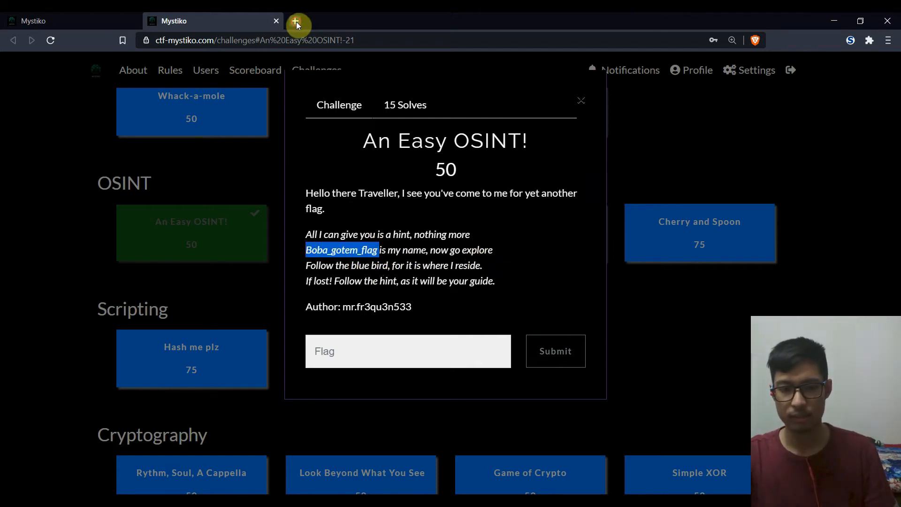
Search Nitter for Boba_gotem_flag, switching to nitter.pussthecat.org after the rate limit
left_click(296, 21)
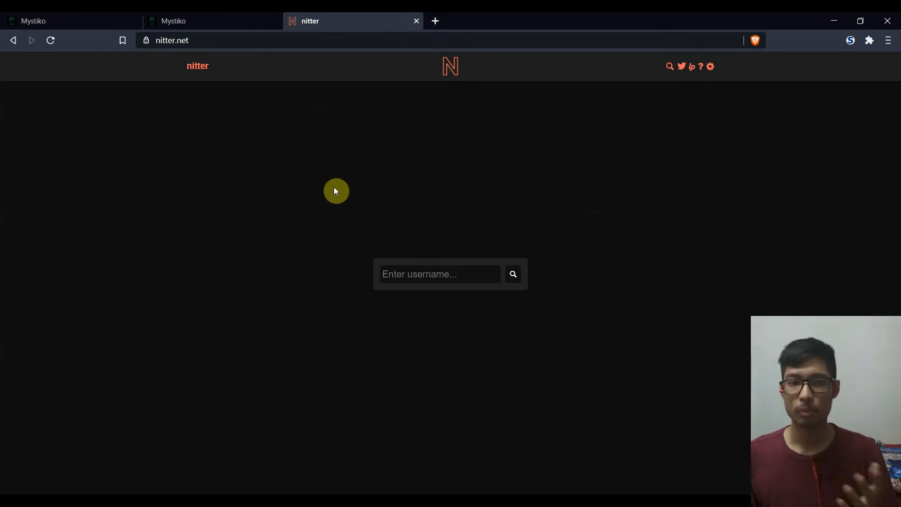
mouse_move(306, 268)
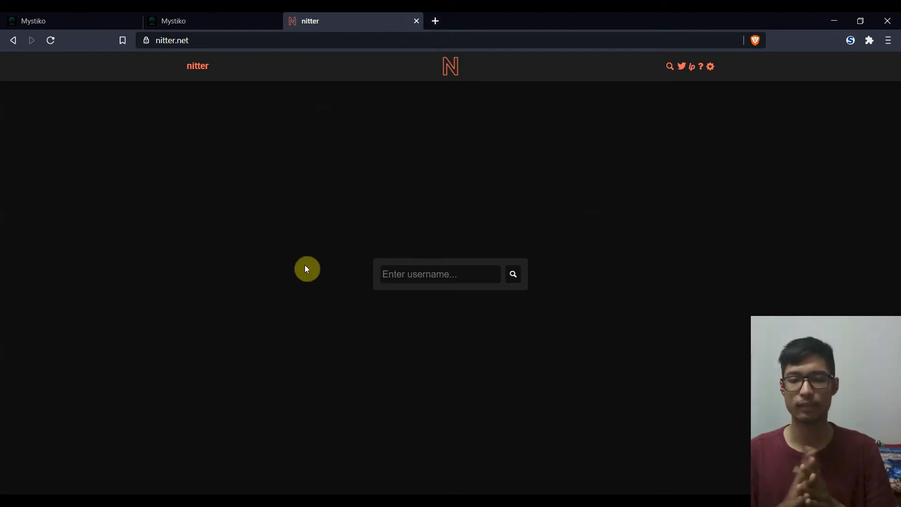
type("Boba_gotem_flag")
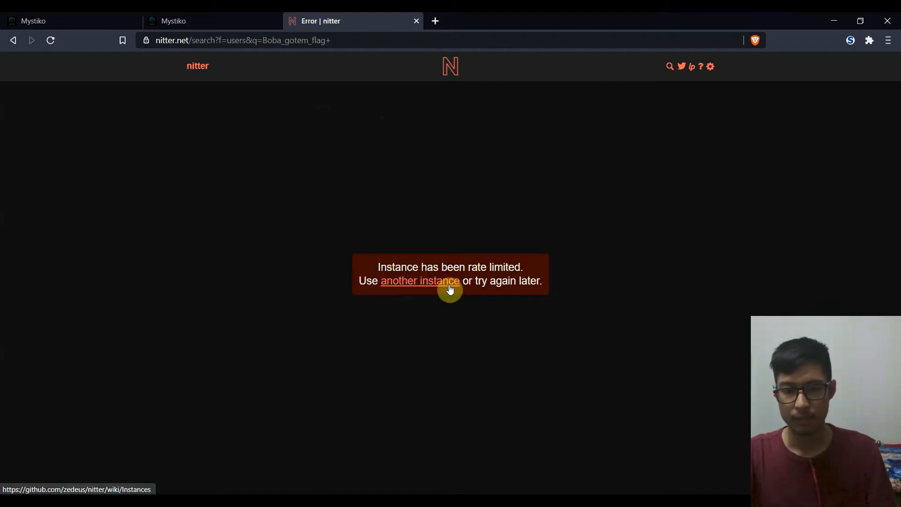
left_click(419, 281)
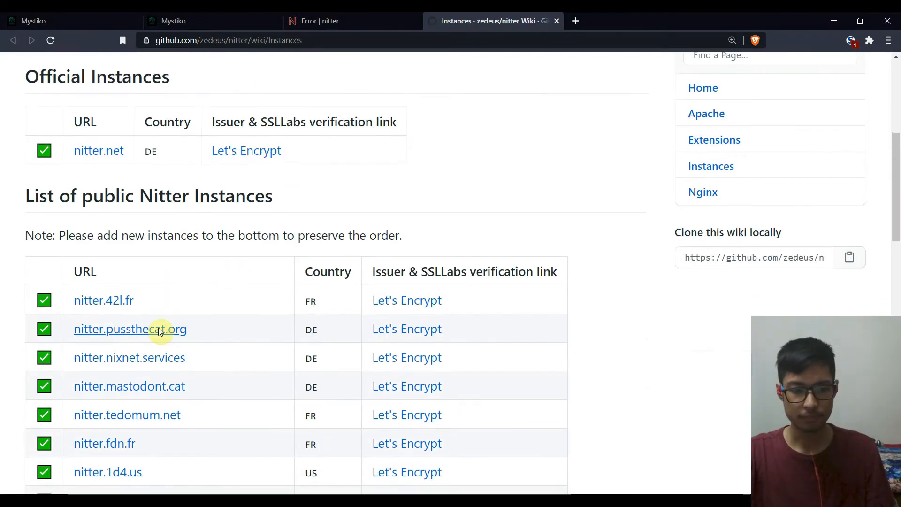
left_click(130, 328)
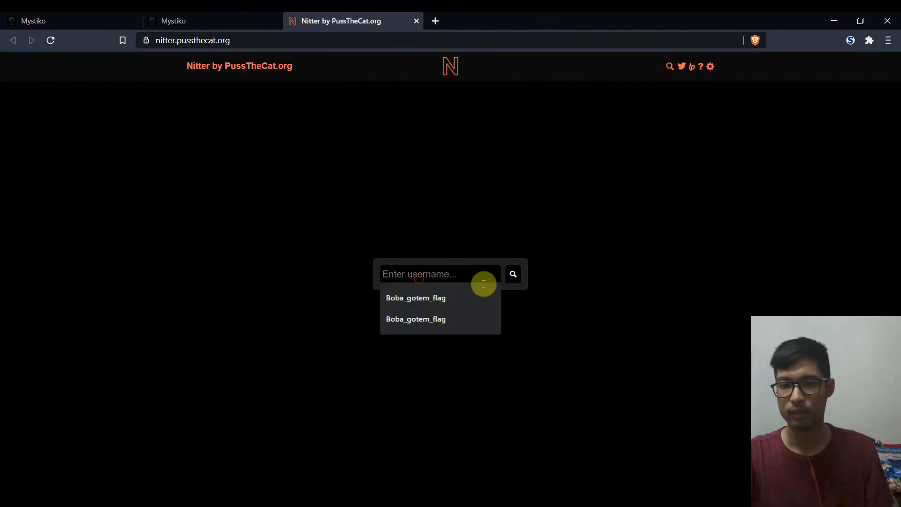
left_click(415, 298)
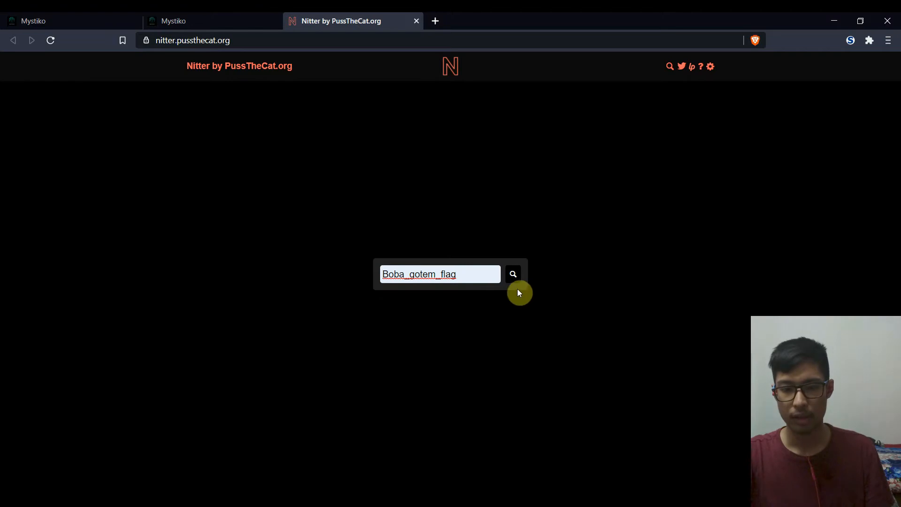
left_click(512, 274)
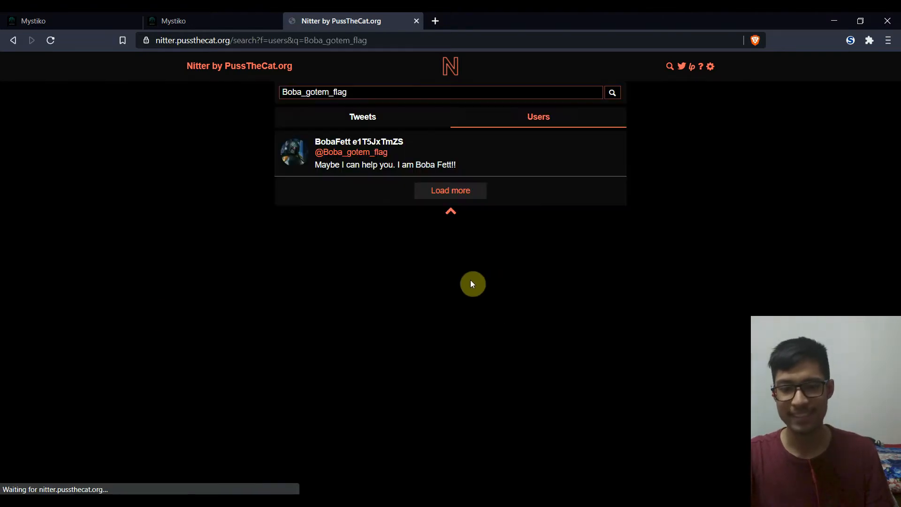
mouse_move(355, 144)
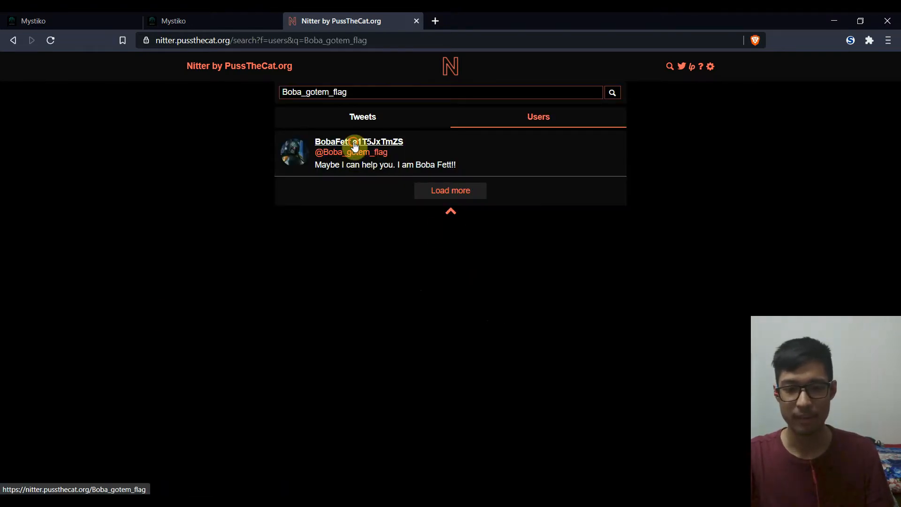
left_click(359, 142)
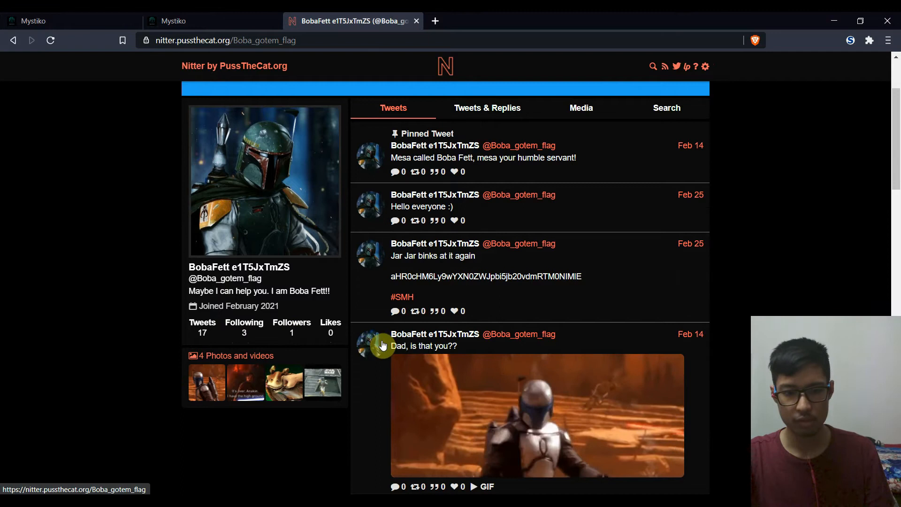
left_click(538, 414)
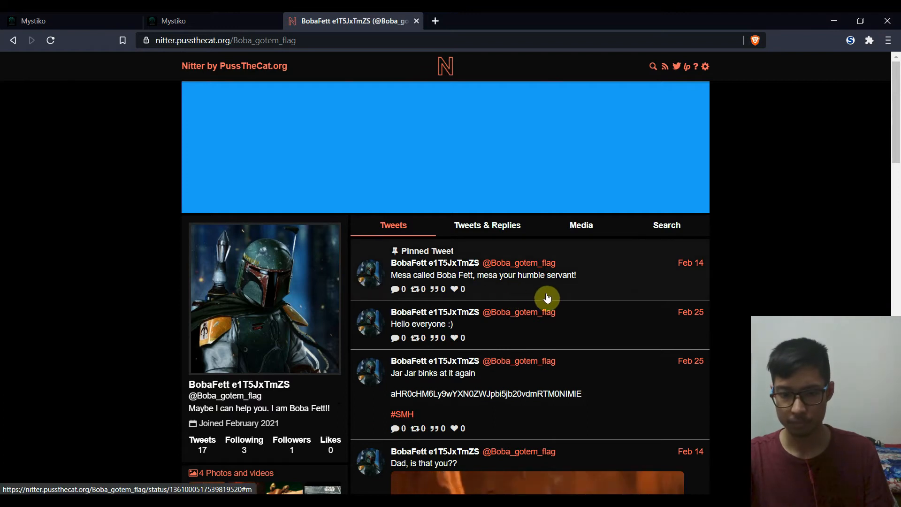
left_click(435, 20)
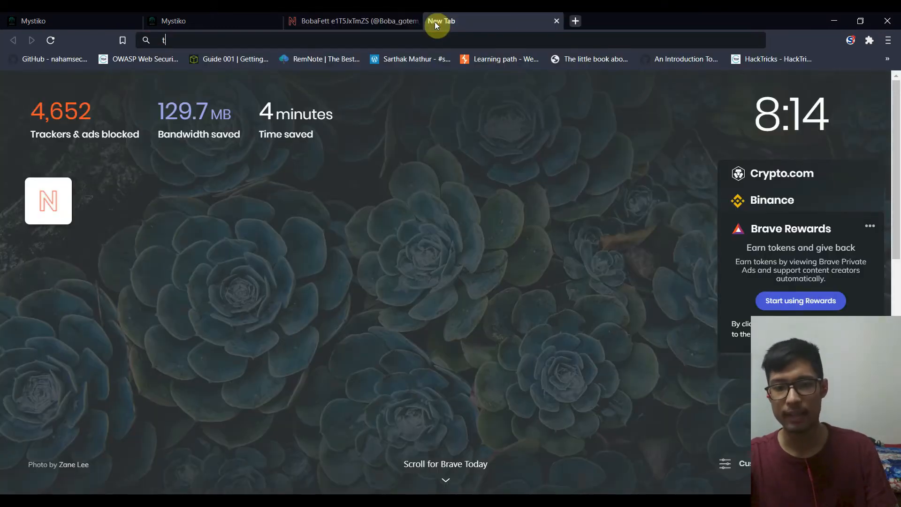
type("wite")
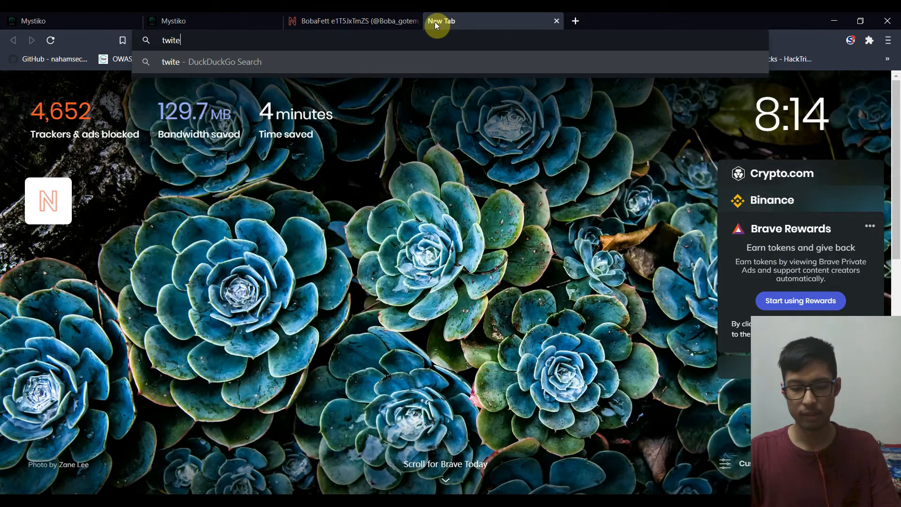
type("r.com/Boba_gotem_flag")
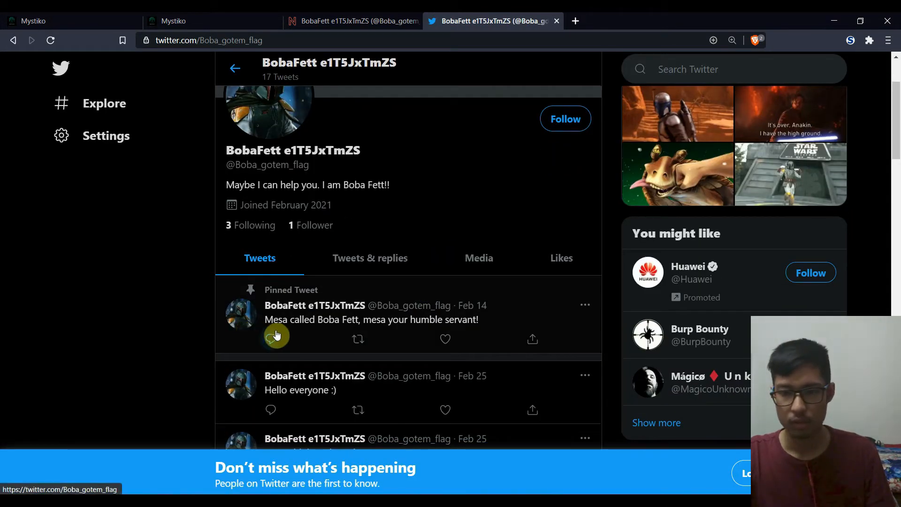
scroll("down", 3)
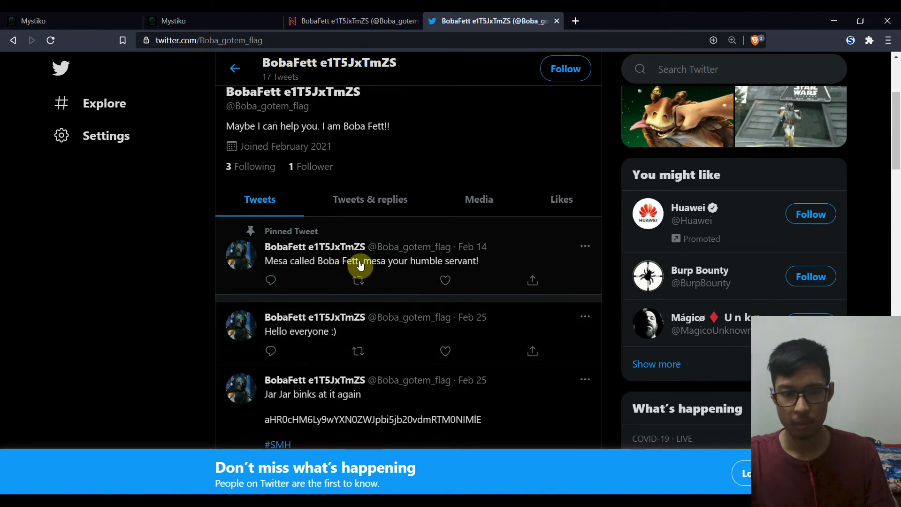
double_click(337, 260)
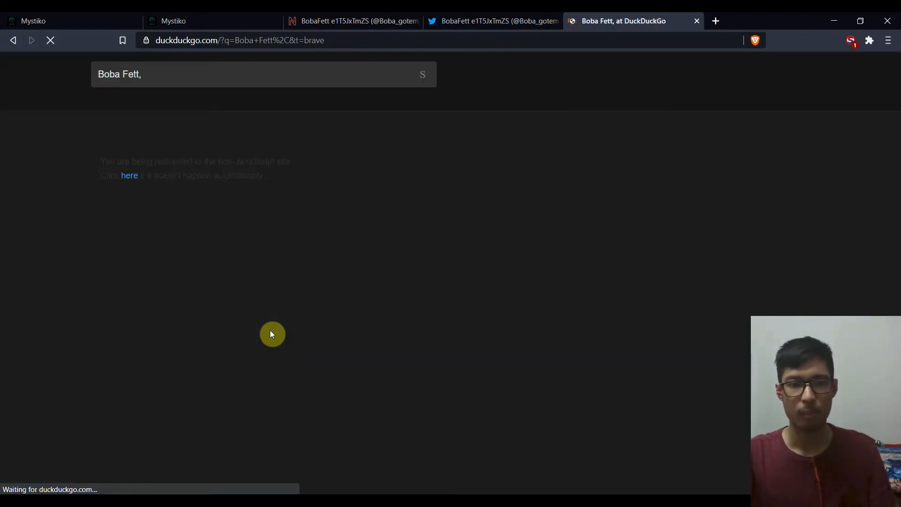
mouse_move(461, 263)
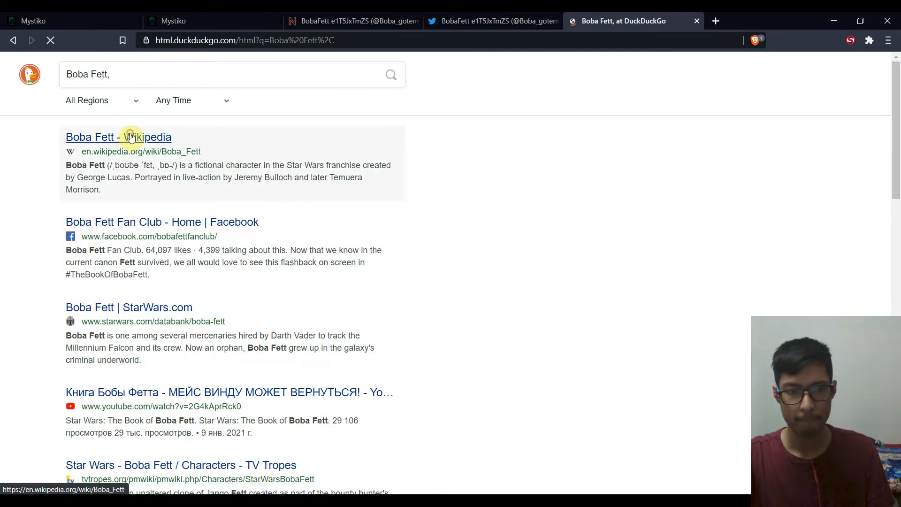
Open Boba Fett's Wikipedia article, then return to the Twitter profile
left_click(118, 136)
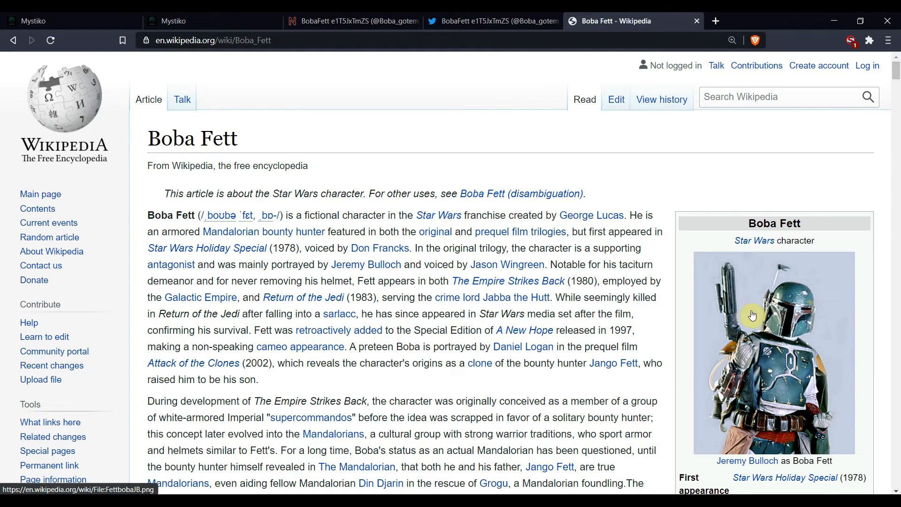
left_click(492, 21)
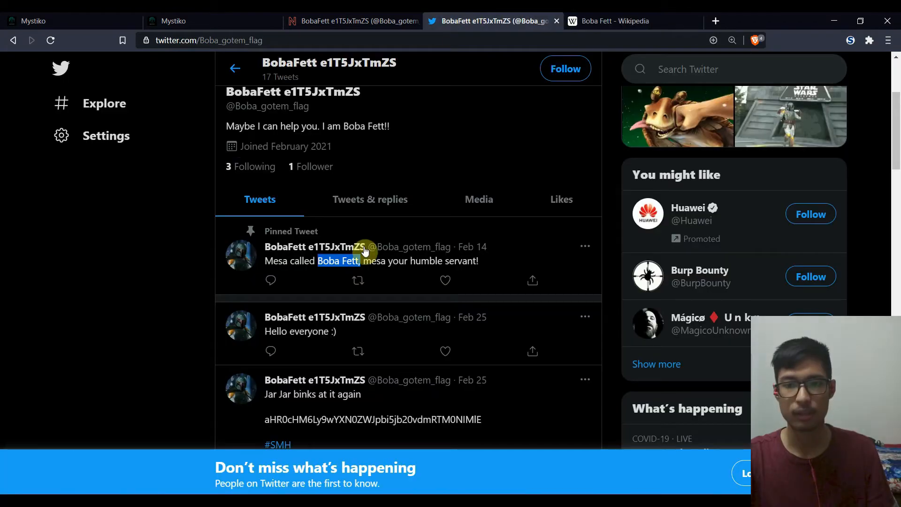
scroll("down", 3)
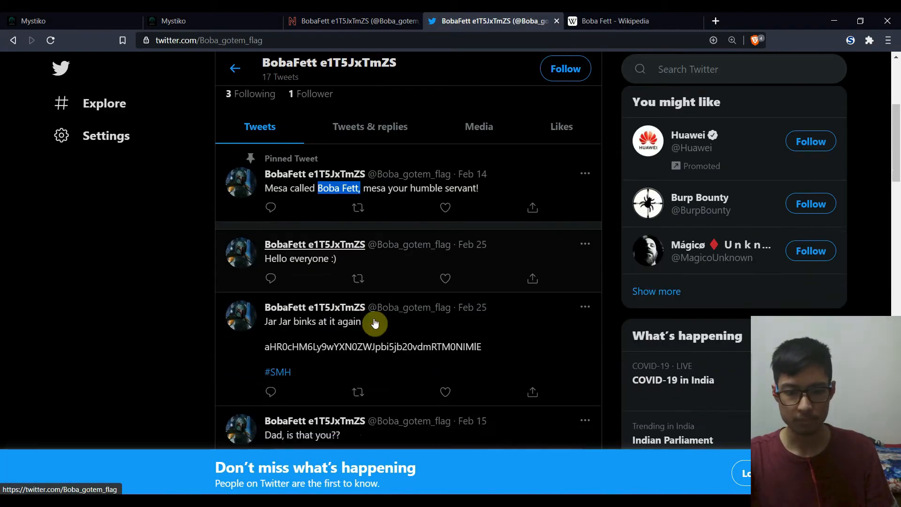
scroll("down", 3)
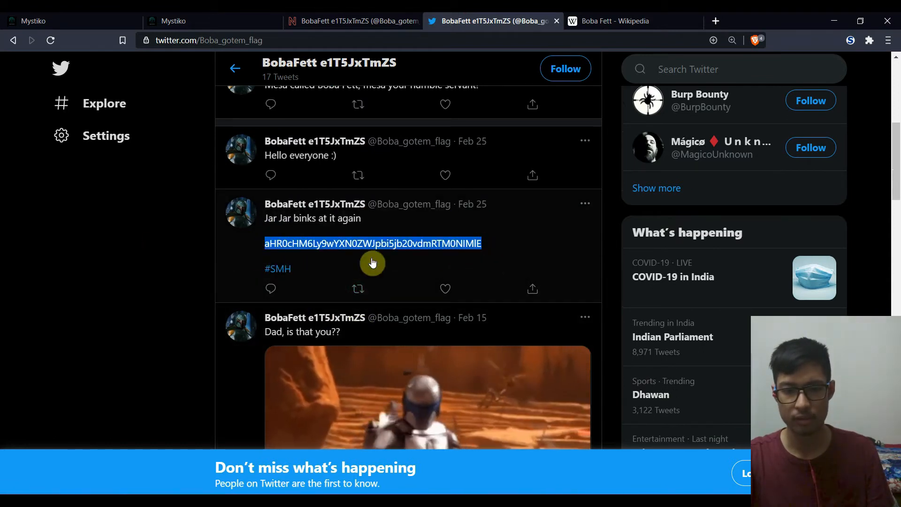
scroll("down", 3)
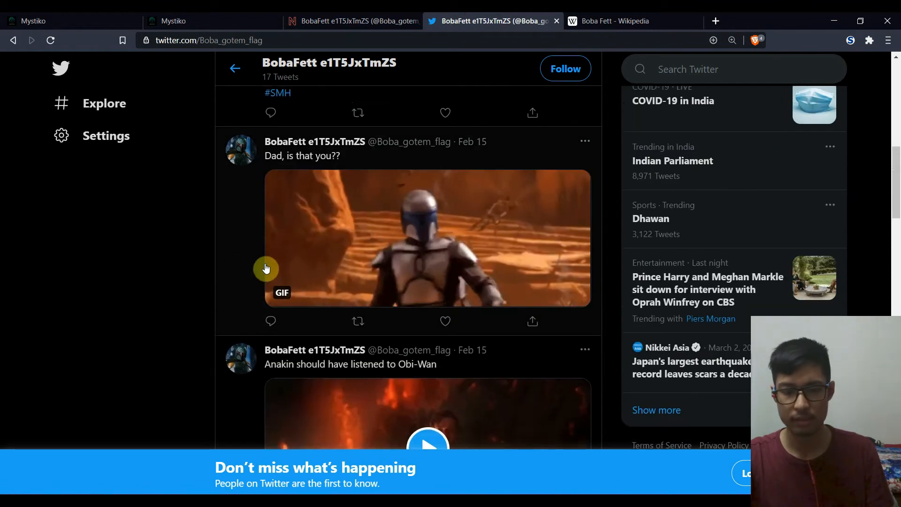
mouse_move(379, 351)
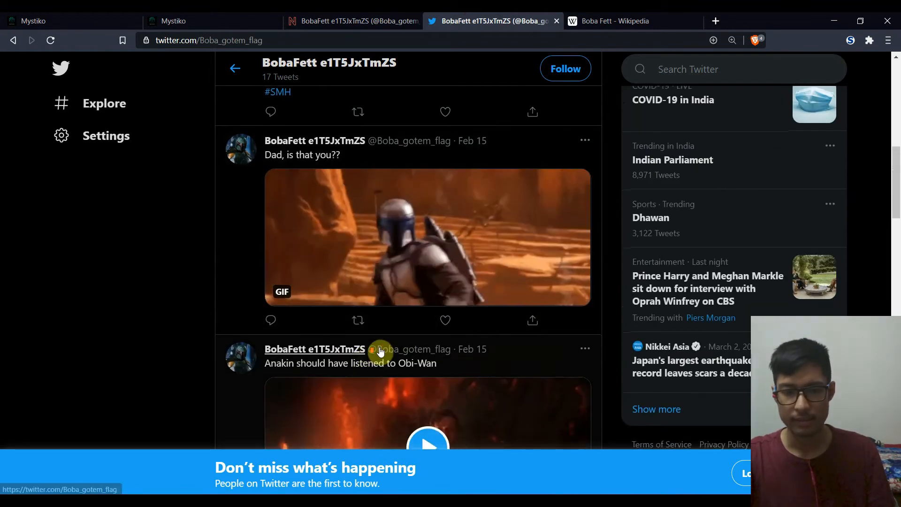
scroll("down", 3)
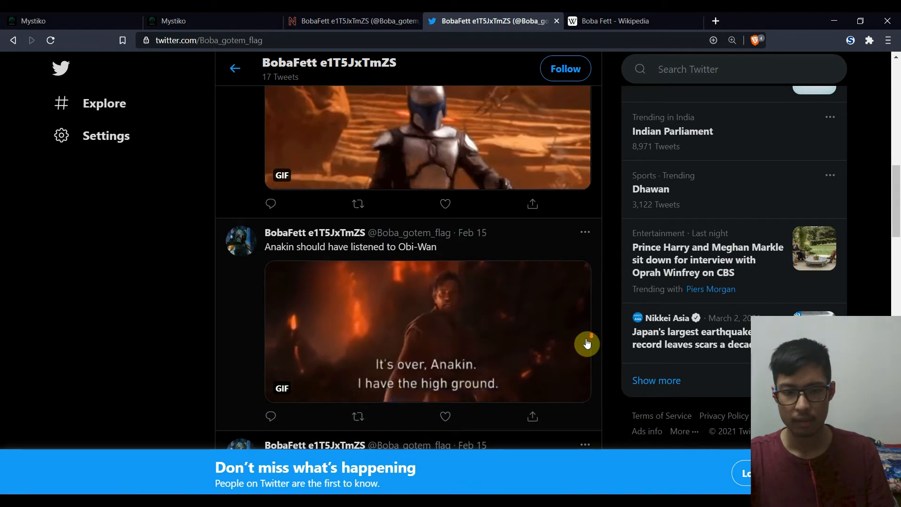
scroll("down", 3)
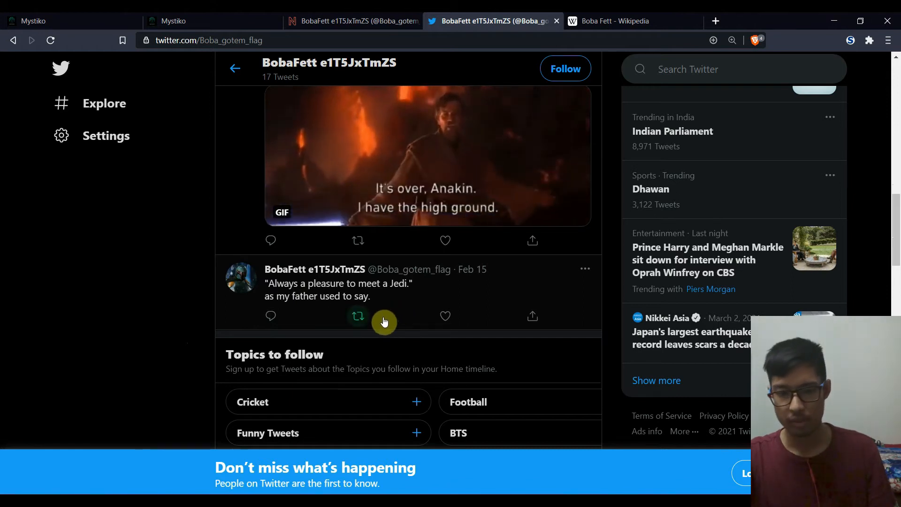
scroll("down", 3)
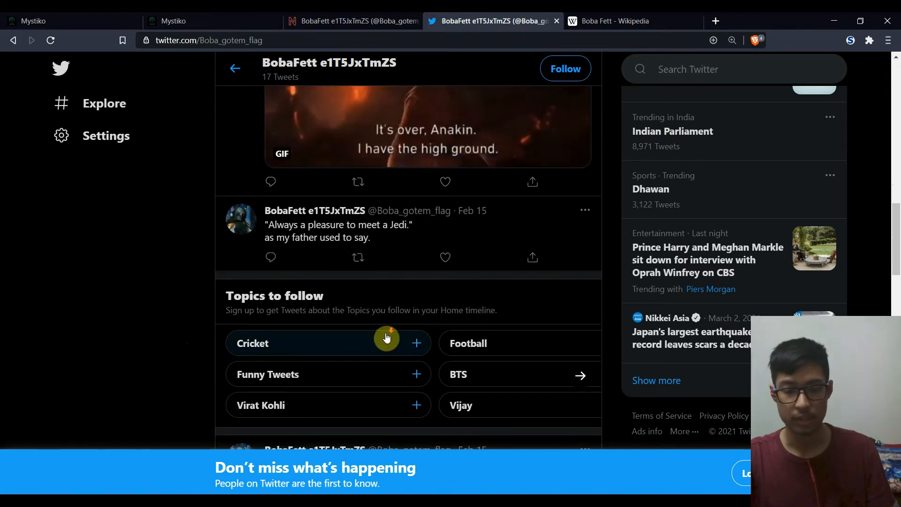
scroll("down", 3)
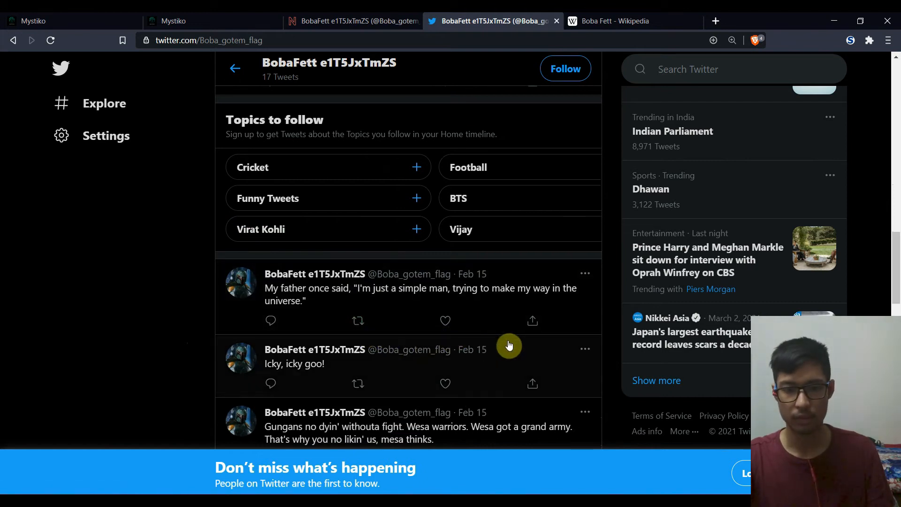
scroll("down", 3)
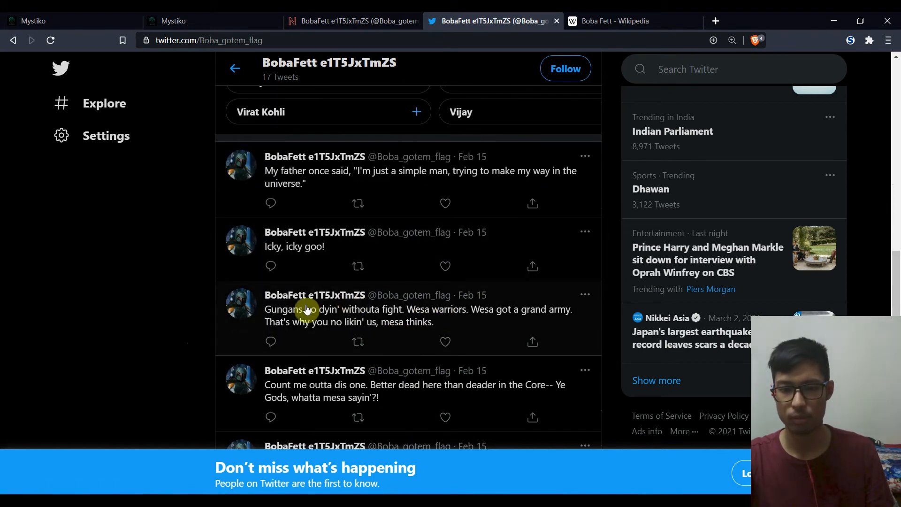
scroll("down", 3)
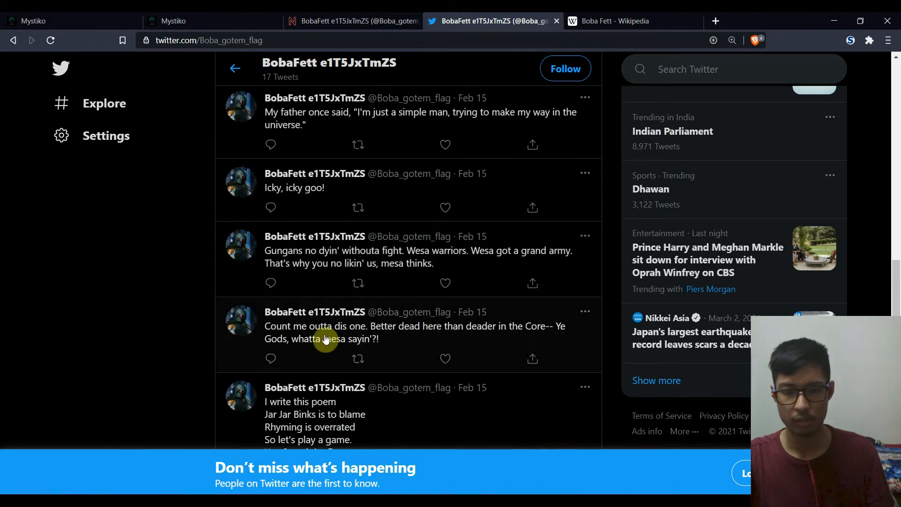
scroll("down", 3)
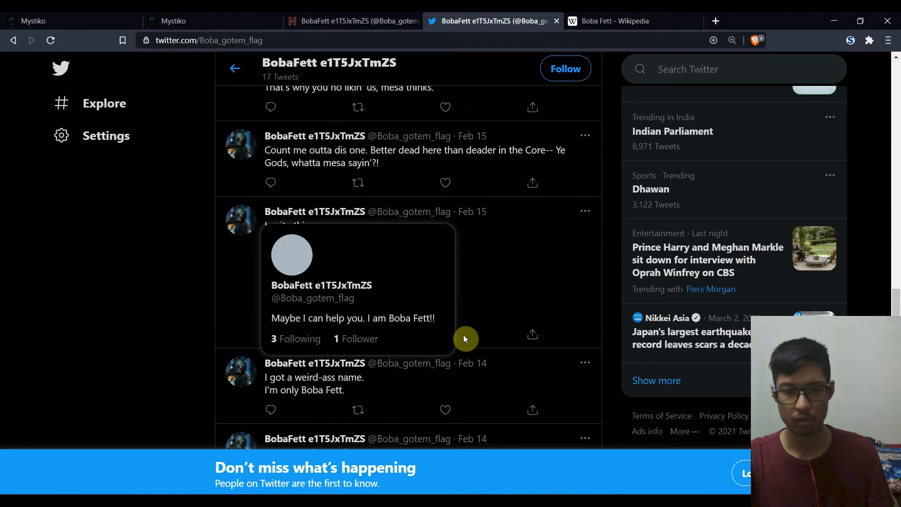
scroll("down", 3)
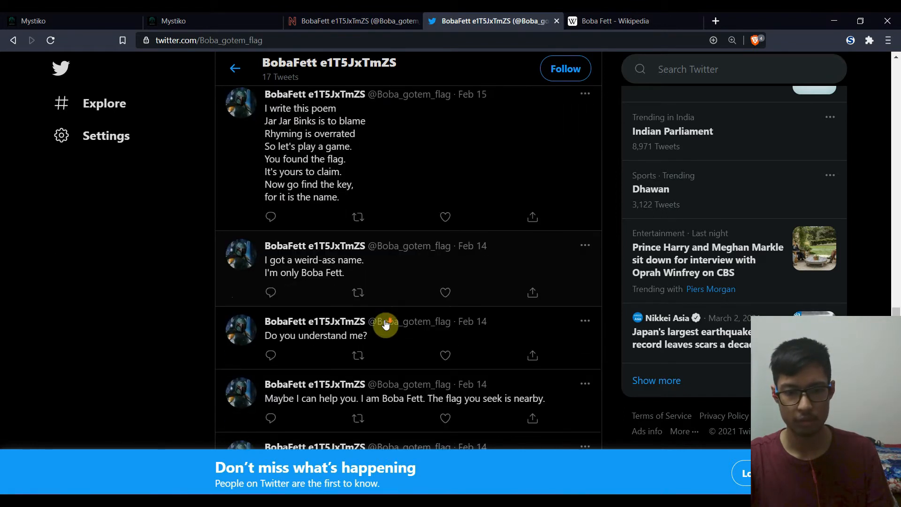
scroll("down", 3)
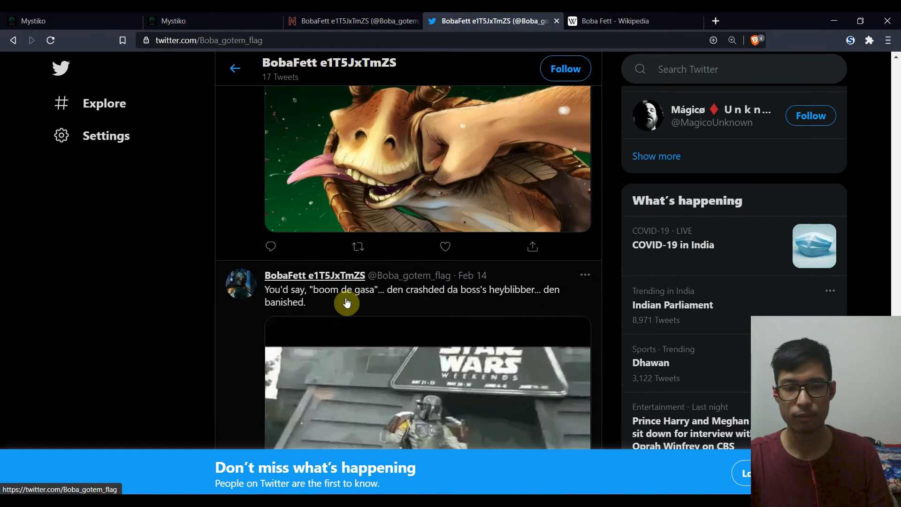
scroll("up", 3)
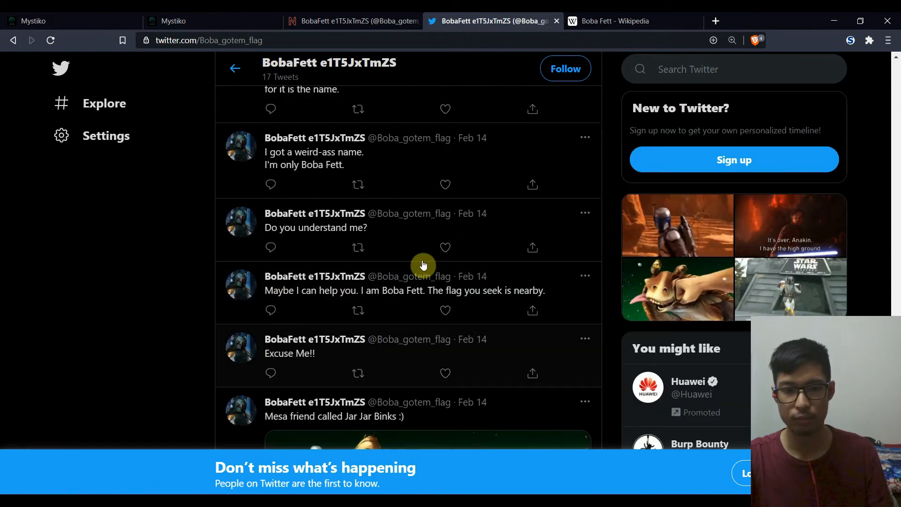
scroll("down", 3)
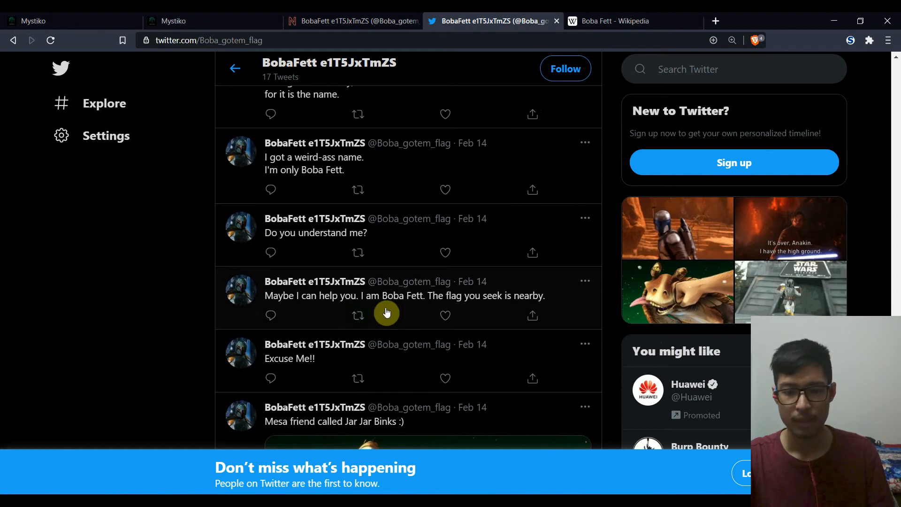
Highlight the poem's 'flag' line, return to the base64 tweet, and close the Wikipedia tab
left_click_drag(365, 296, 454, 295)
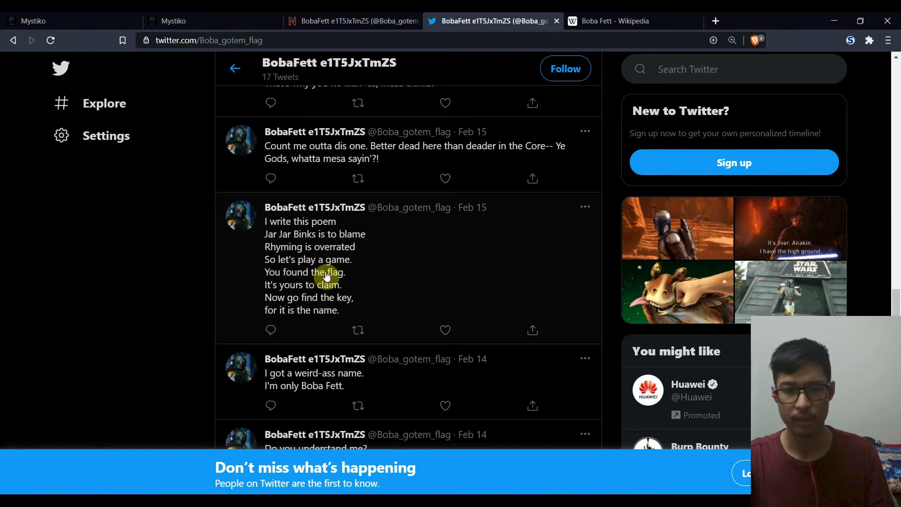
double_click(336, 272)
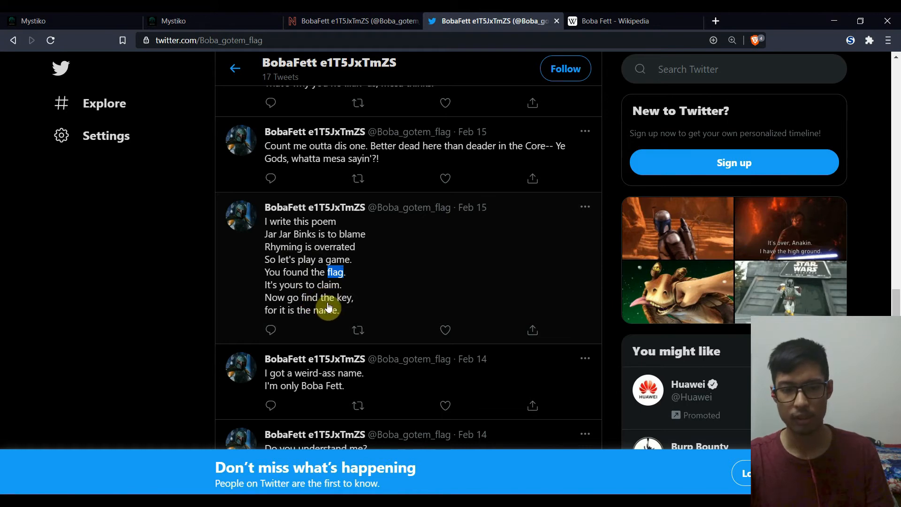
scroll("down", 3)
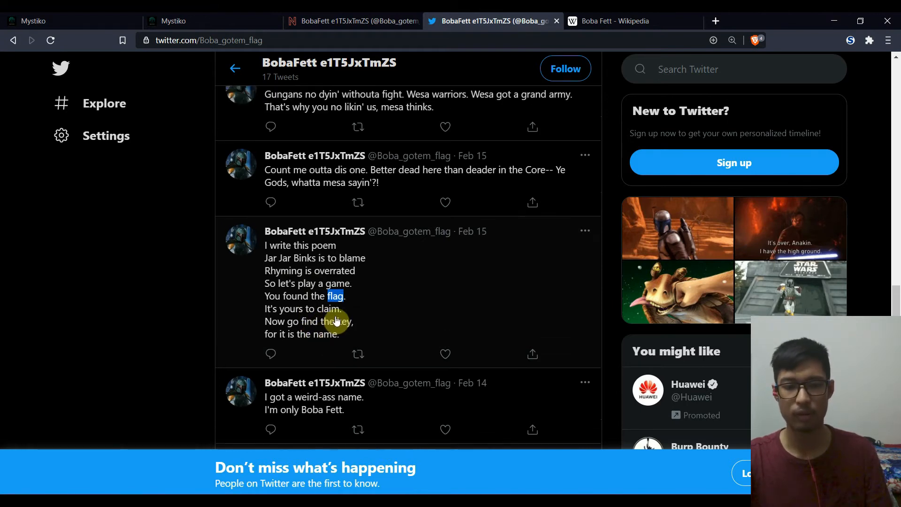
scroll("up", 3)
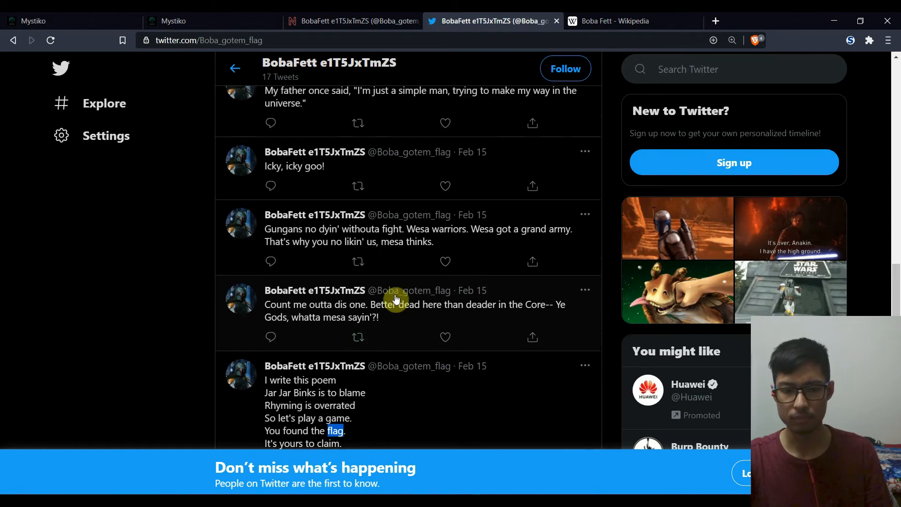
scroll("down", 3)
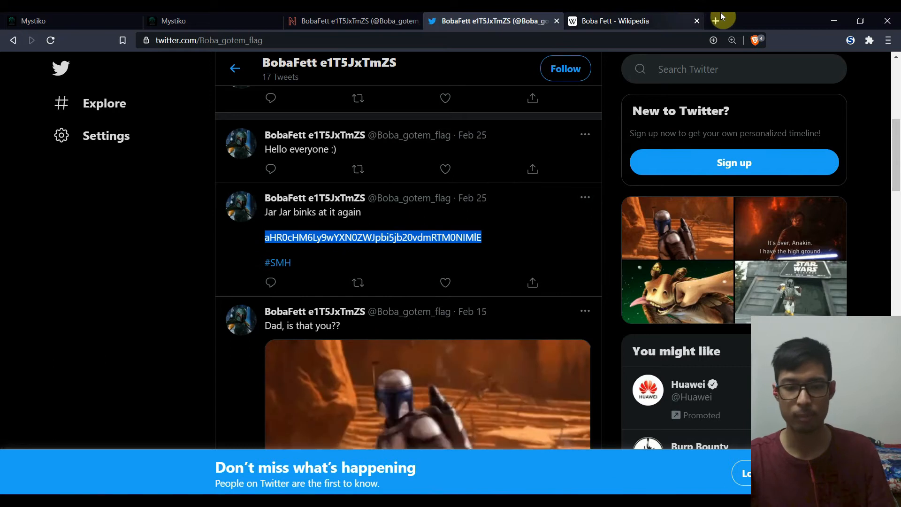
left_click(697, 21)
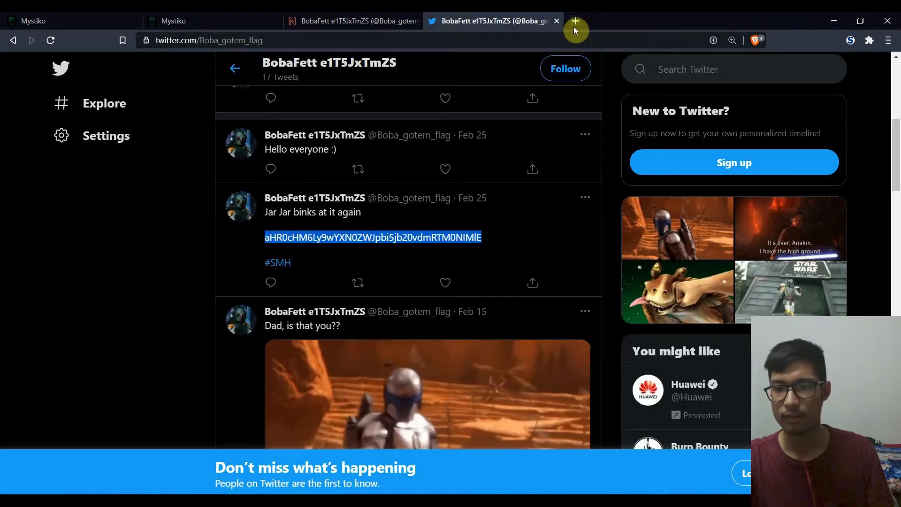
Search DuckDuckGo for cyberchef and go to the CyberChef GitHub Pages site
left_click(576, 21)
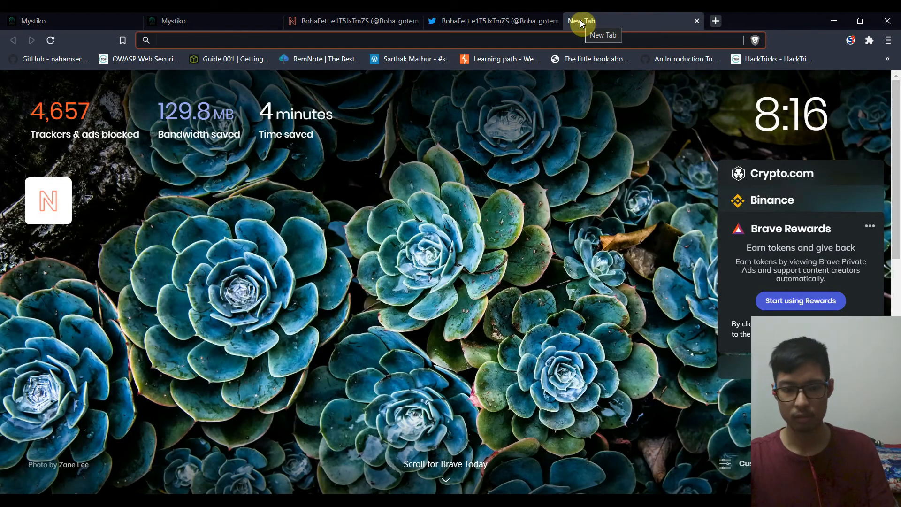
type("cyberchef")
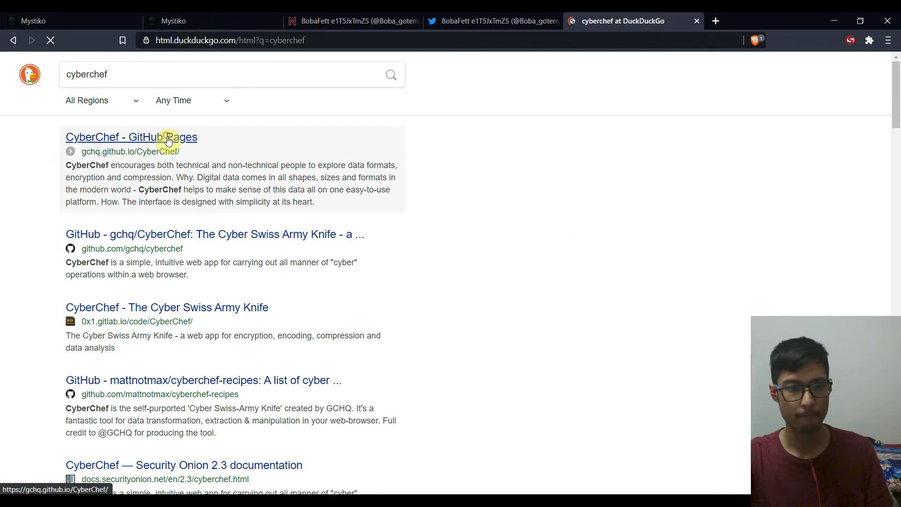
left_click(131, 137)
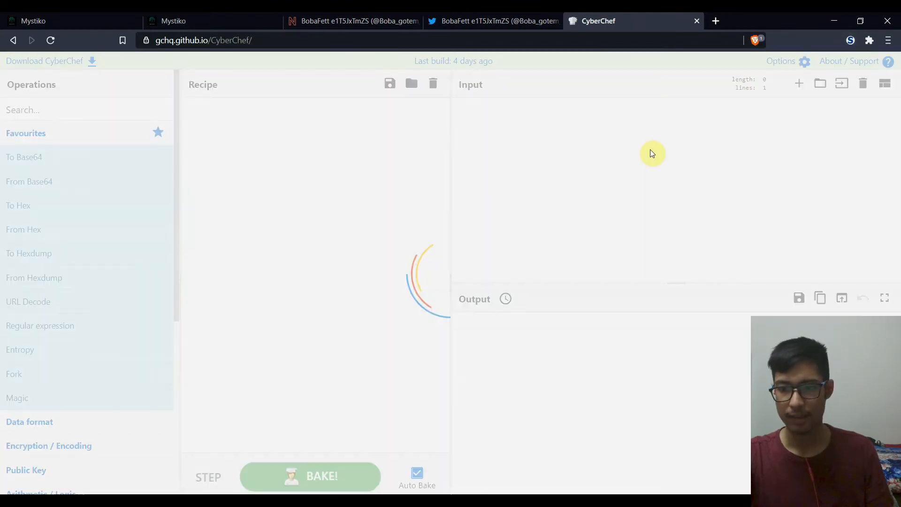
Decode aHR0cHM6Ly9wYXN0ZWJpbi5jb20vdmRTM0NIMlE with CyberChef Magic and follow the Pastebin link
type("aHR0cHM6Ly9wYXN0ZWJpbi5jb20vdmRTM0NIMlE")
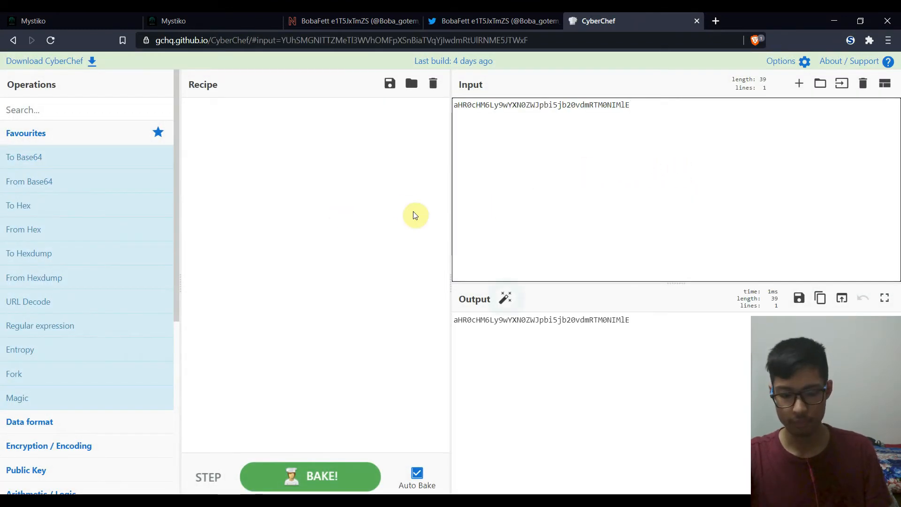
left_click(86, 109)
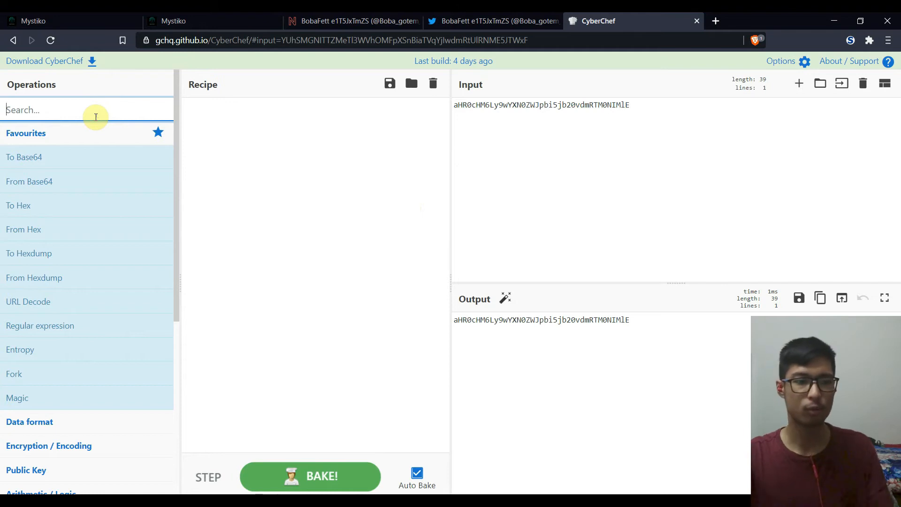
type("magic")
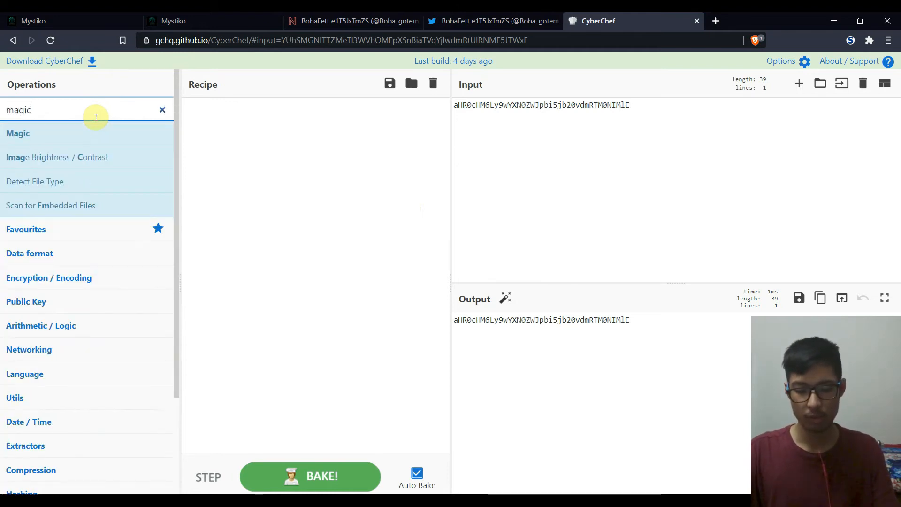
double_click(17, 133)
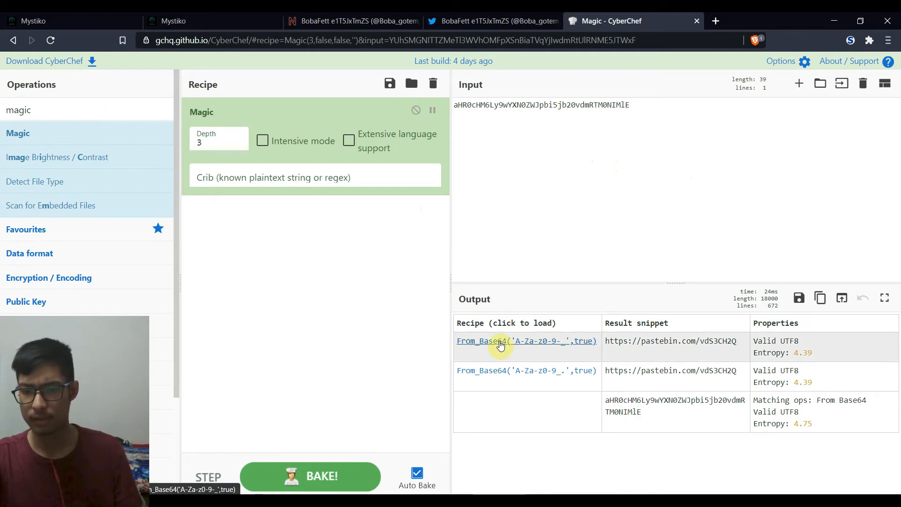
mouse_move(590, 277)
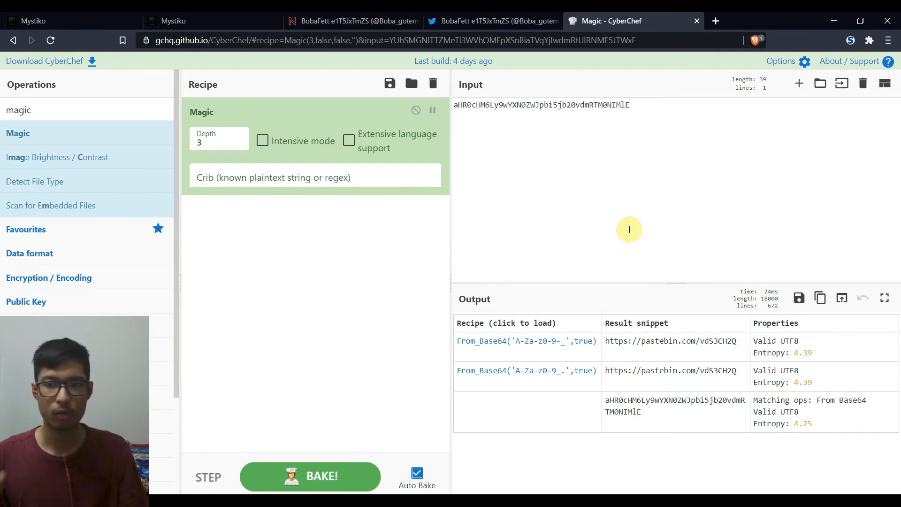
mouse_move(581, 288)
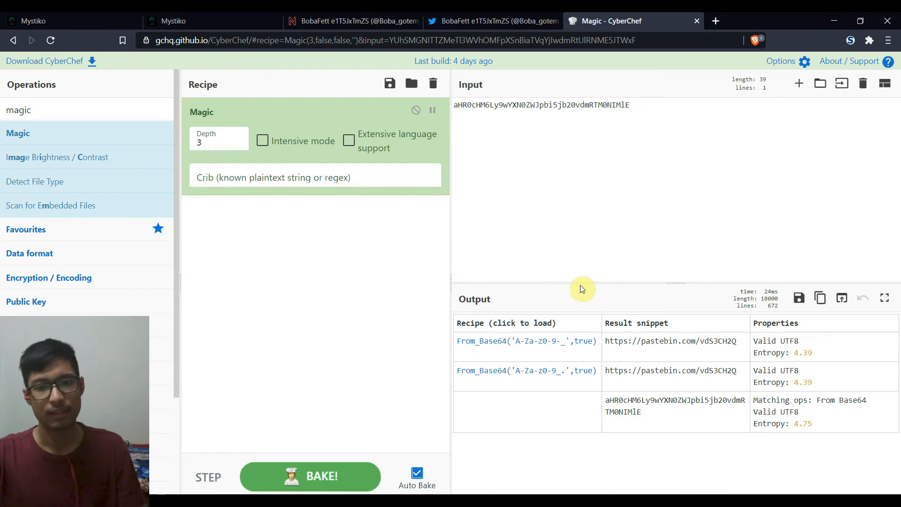
double_click(671, 340)
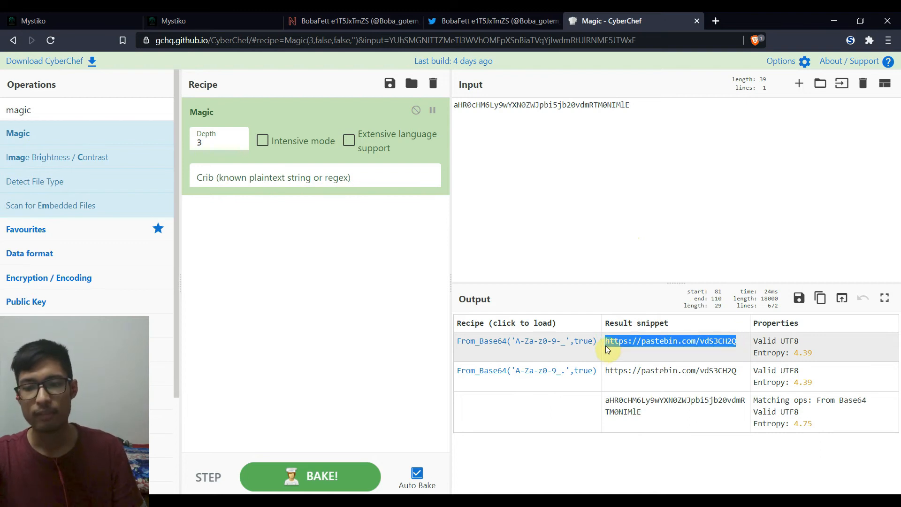
mouse_move(622, 294)
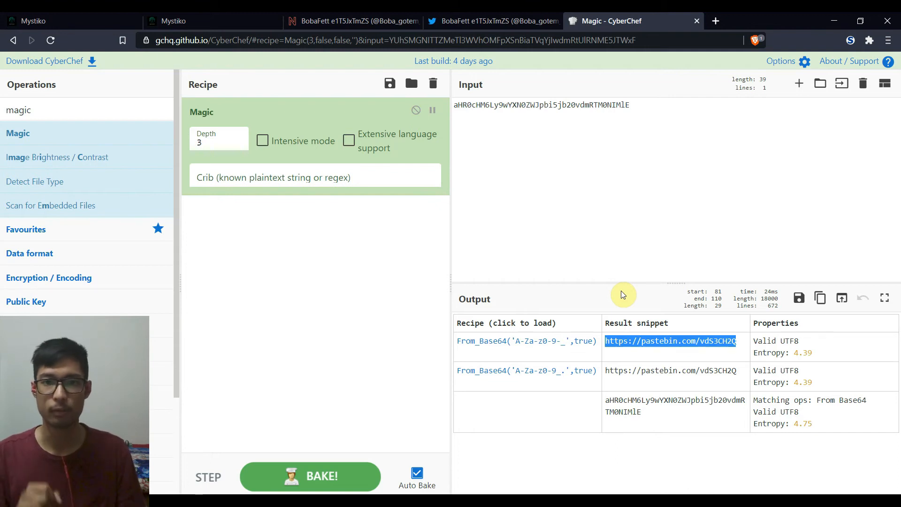
left_click(670, 341)
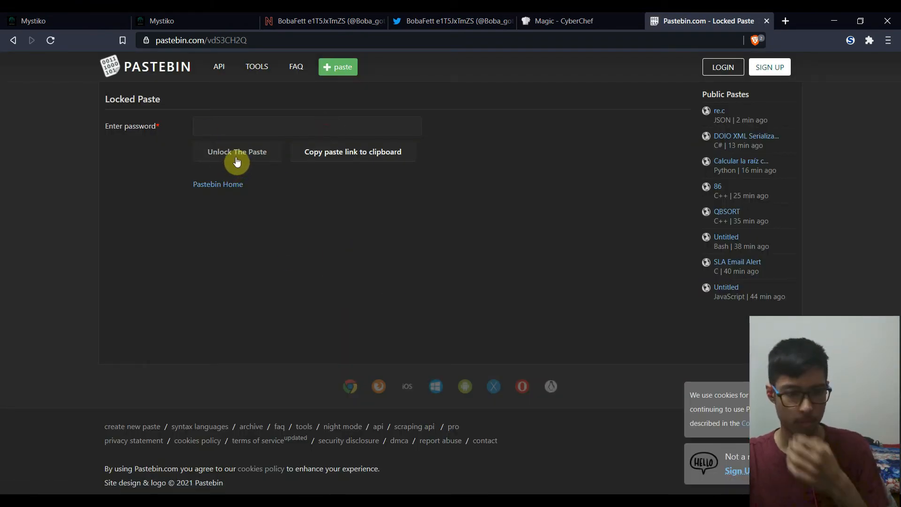
Try unlocking the paste with no password and with 'password', then return to Twitter
left_click(237, 151)
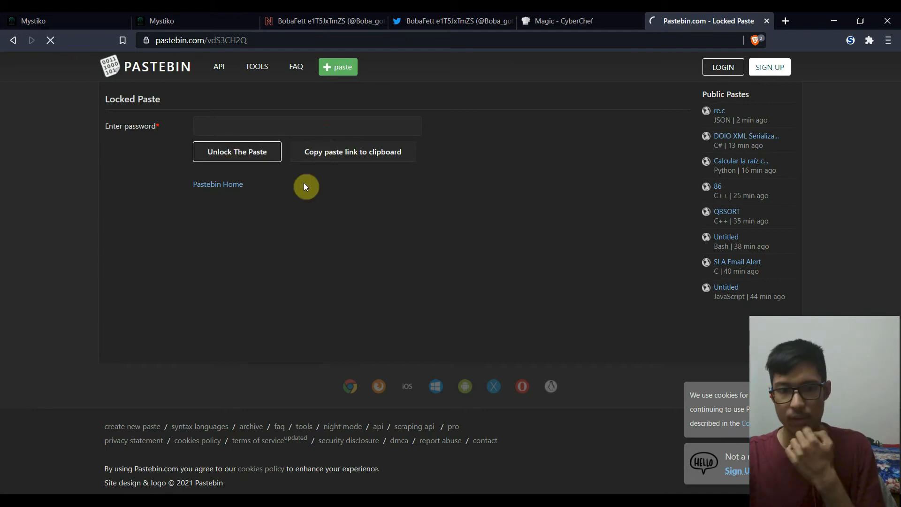
left_click(236, 151)
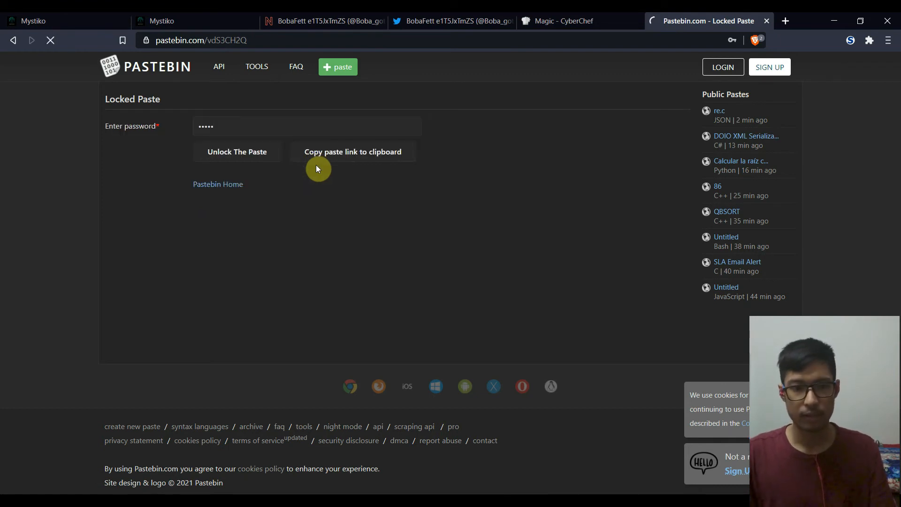
left_click(236, 151)
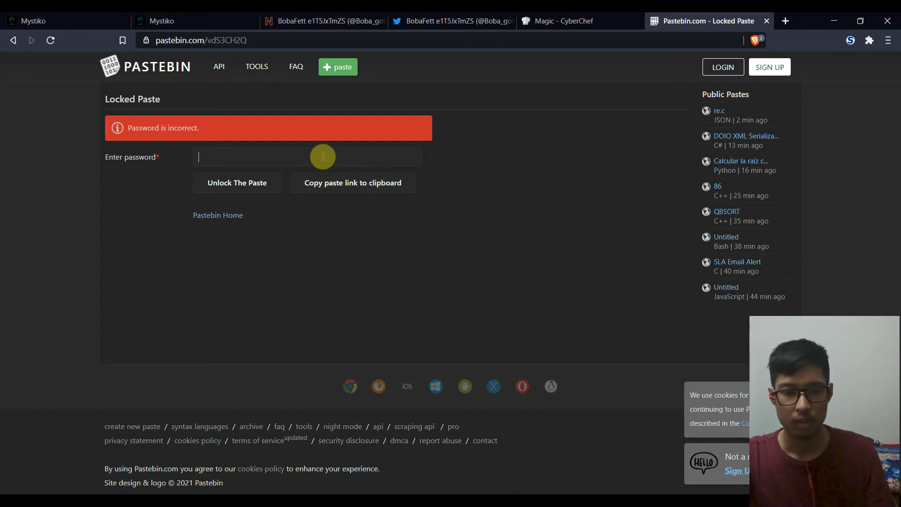
type("password")
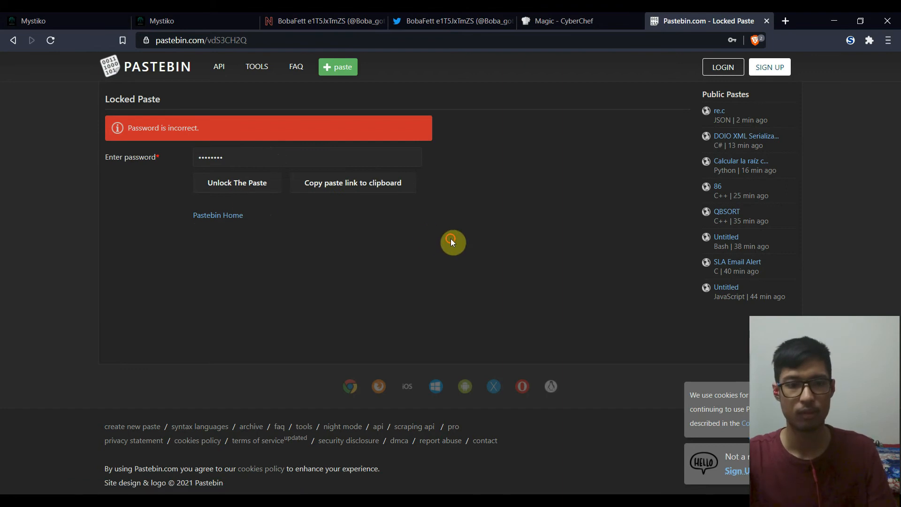
left_click(451, 20)
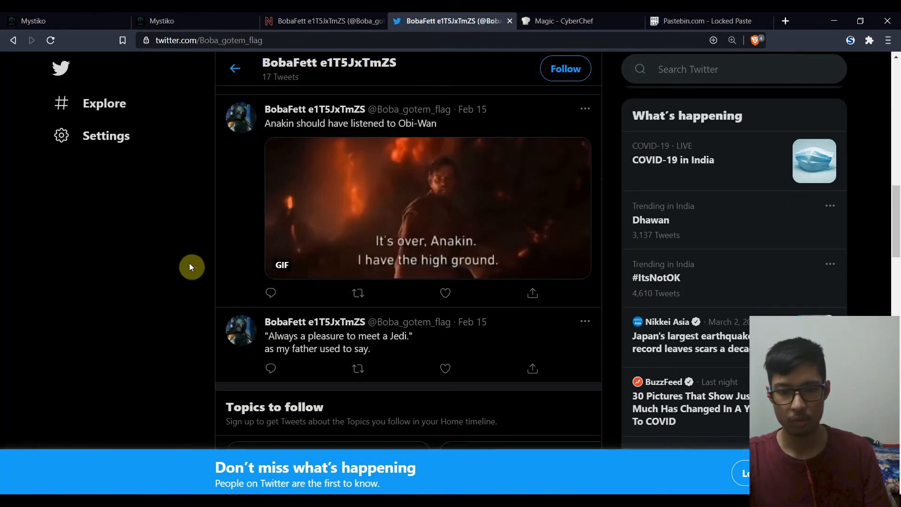
Reread the poem tweet saying the key is the name, then return to the Mystiko challenge
scroll("down", 3)
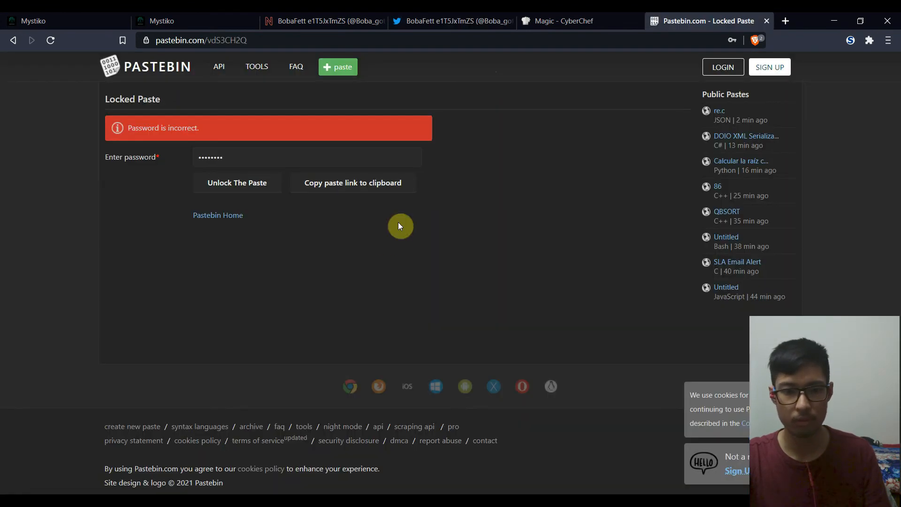
mouse_move(462, 176)
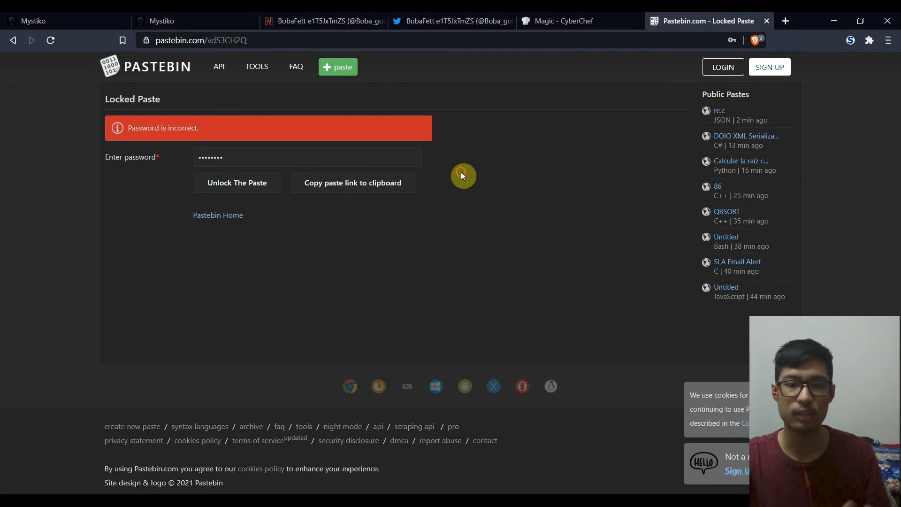
left_click(451, 20)
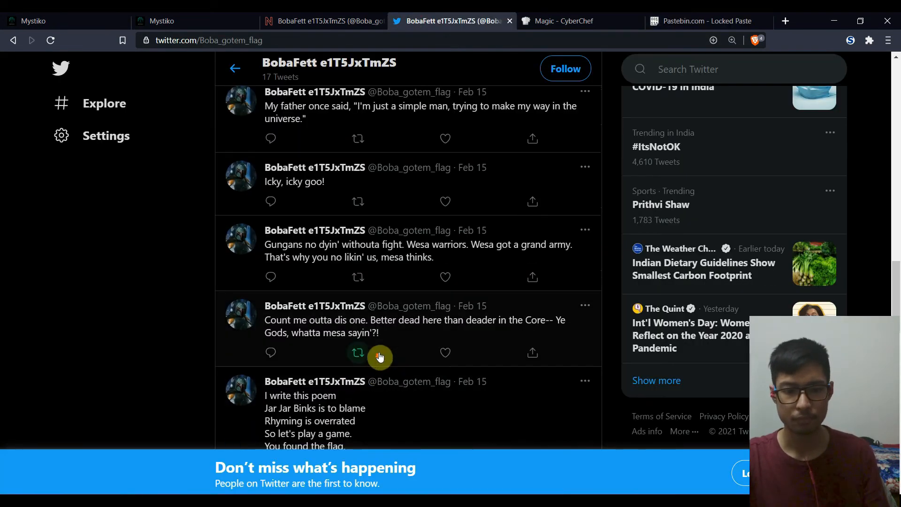
scroll("down", 3)
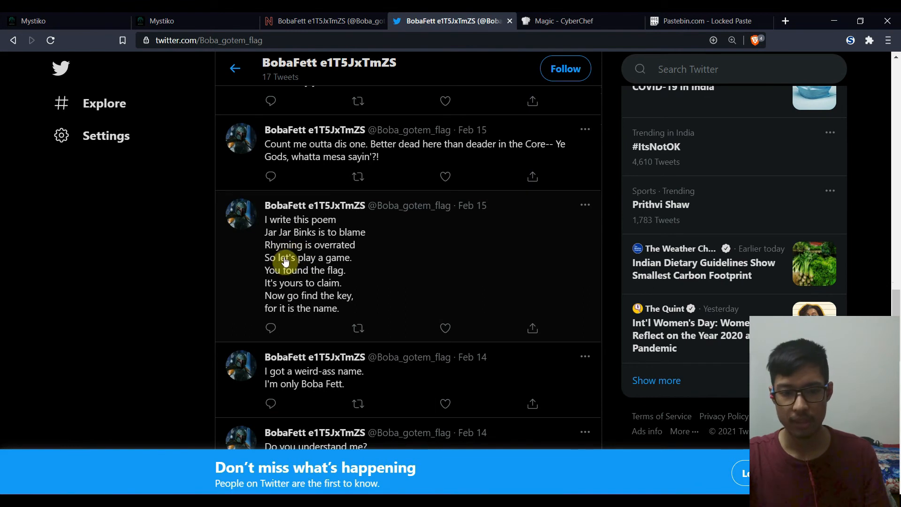
mouse_move(320, 283)
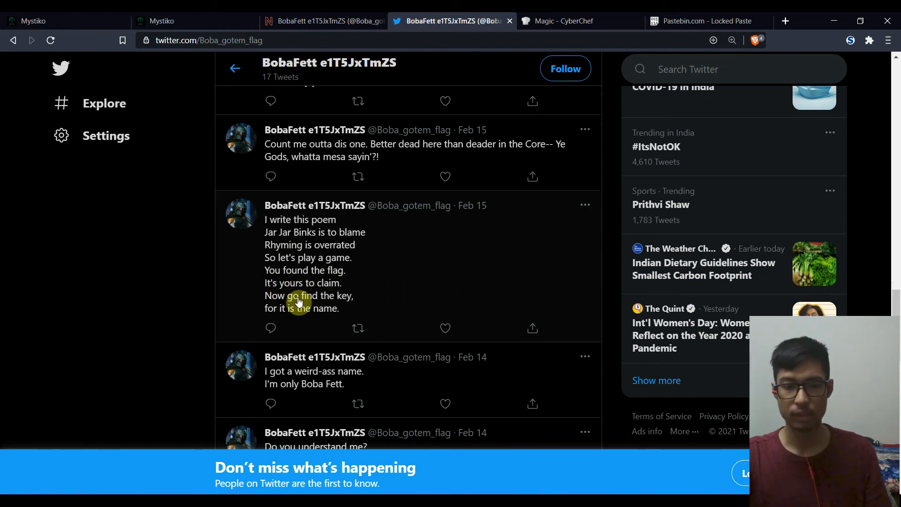
mouse_move(307, 316)
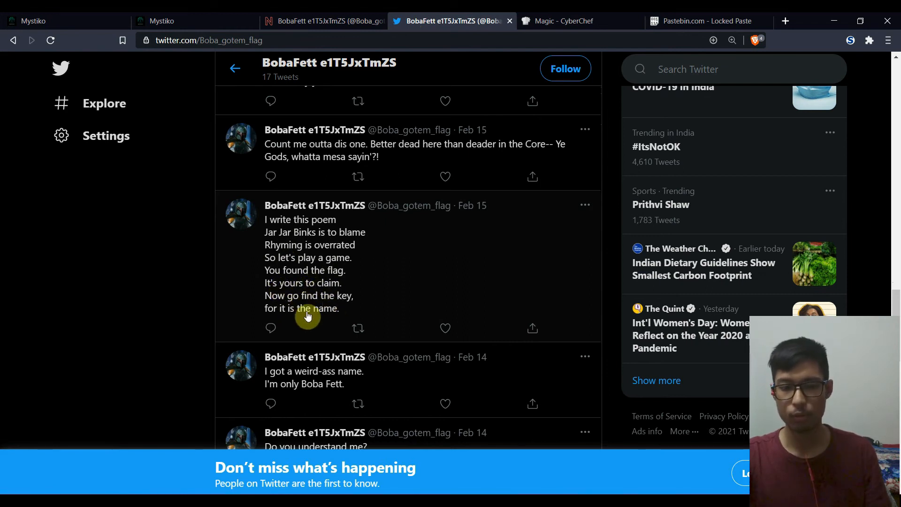
mouse_move(365, 274)
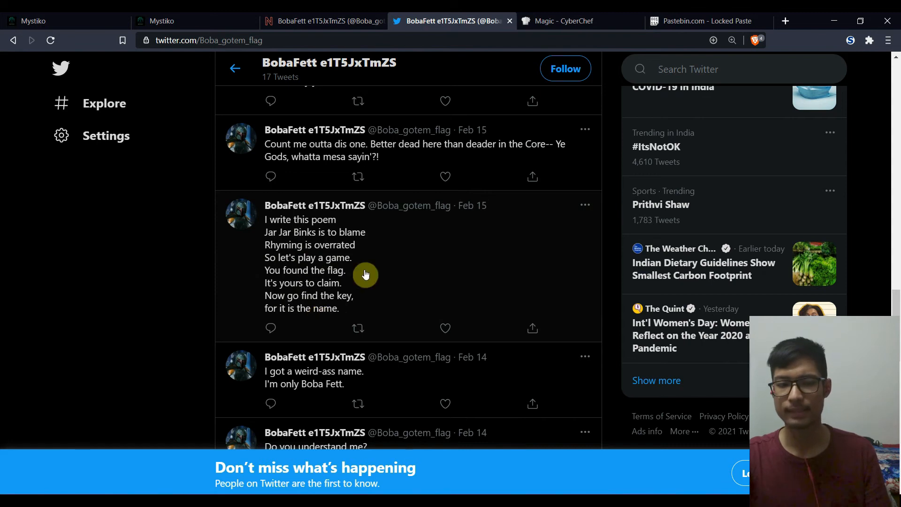
left_click(163, 20)
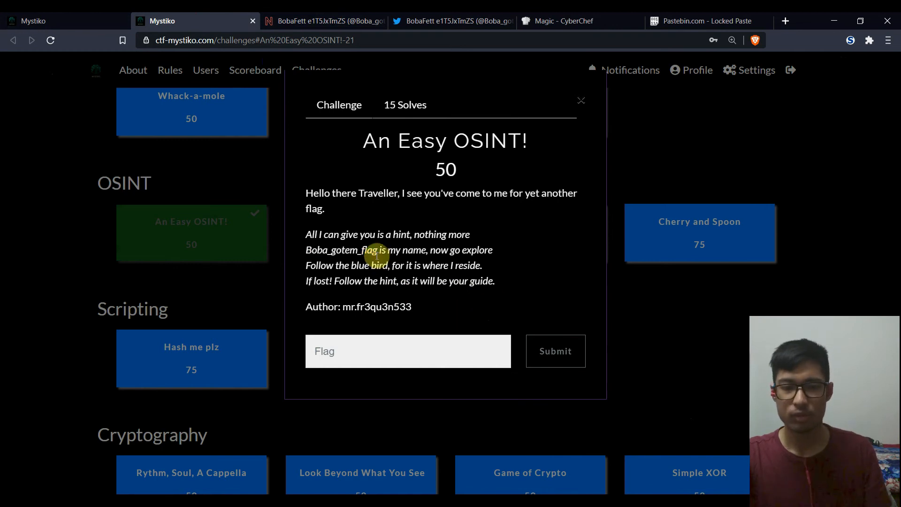
Try the hint handle Boba_gotem_flag as the Pastebin password, which is rejected
left_click(580, 100)
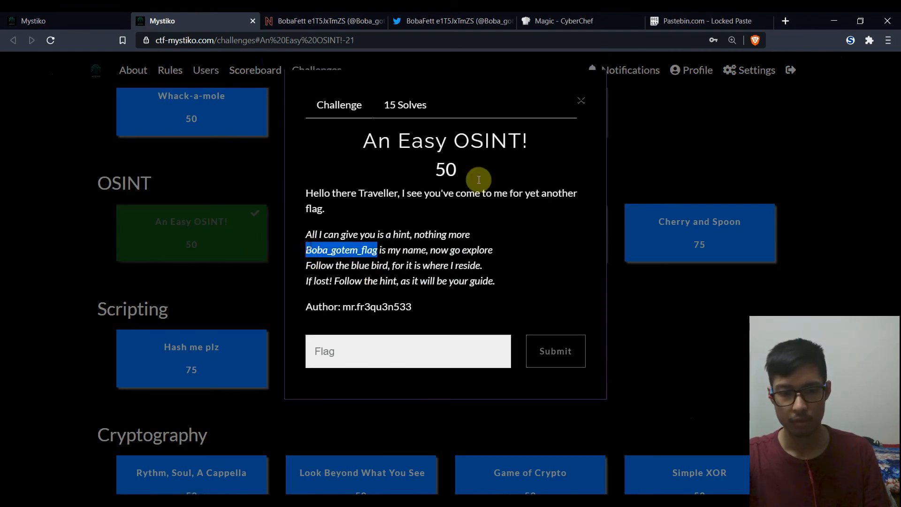
left_click(707, 20)
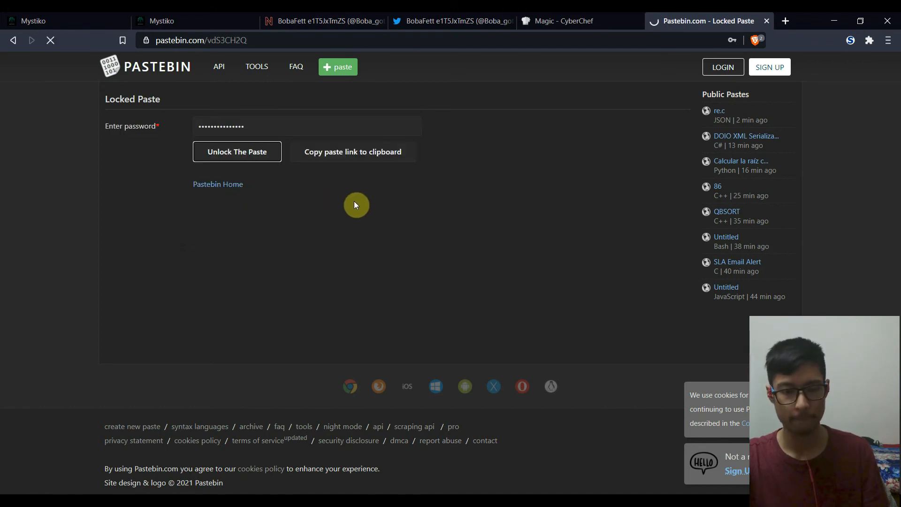
left_click(236, 151)
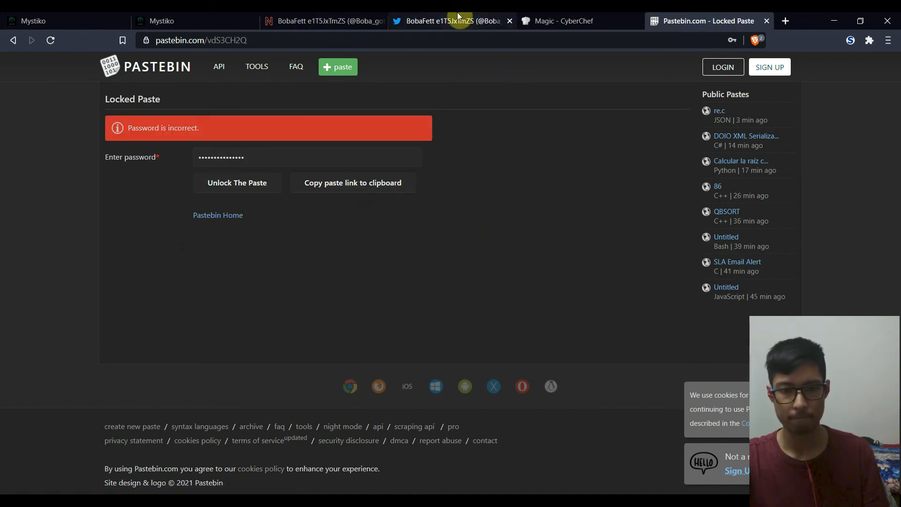
left_click(451, 21)
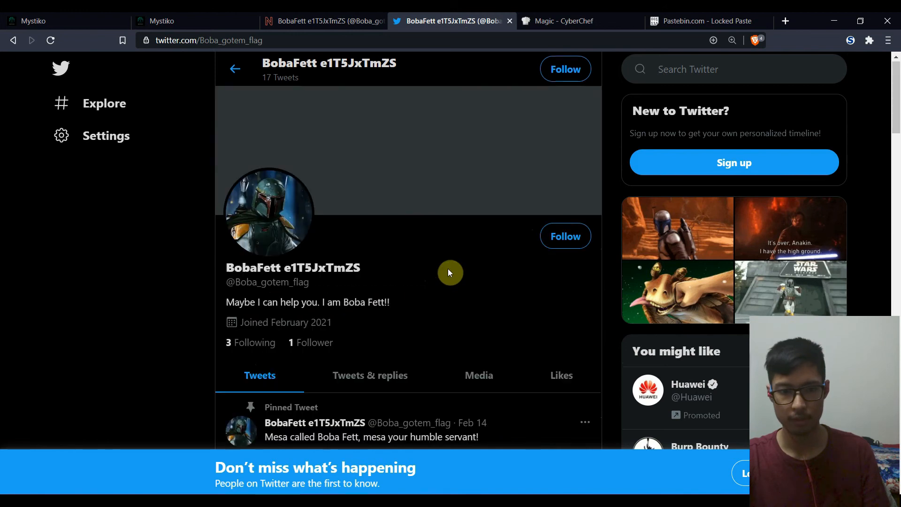
mouse_move(376, 269)
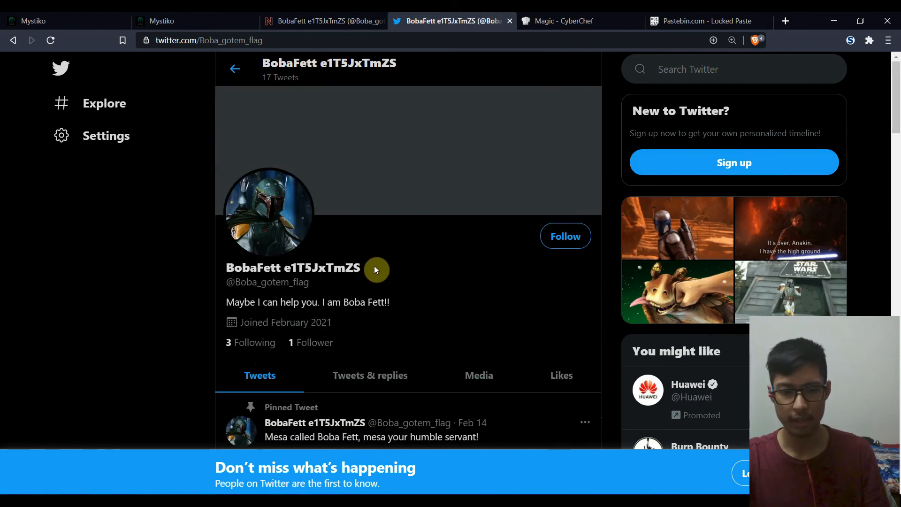
double_click(292, 267)
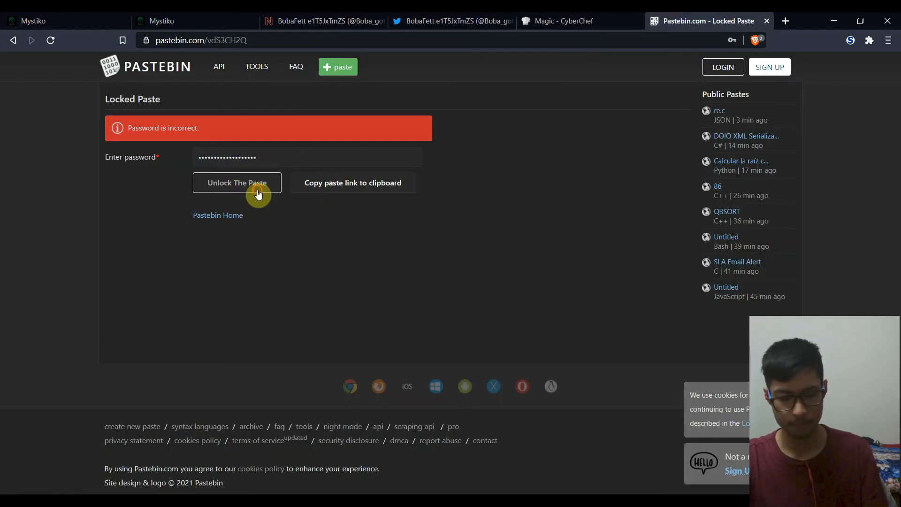
mouse_move(569, 195)
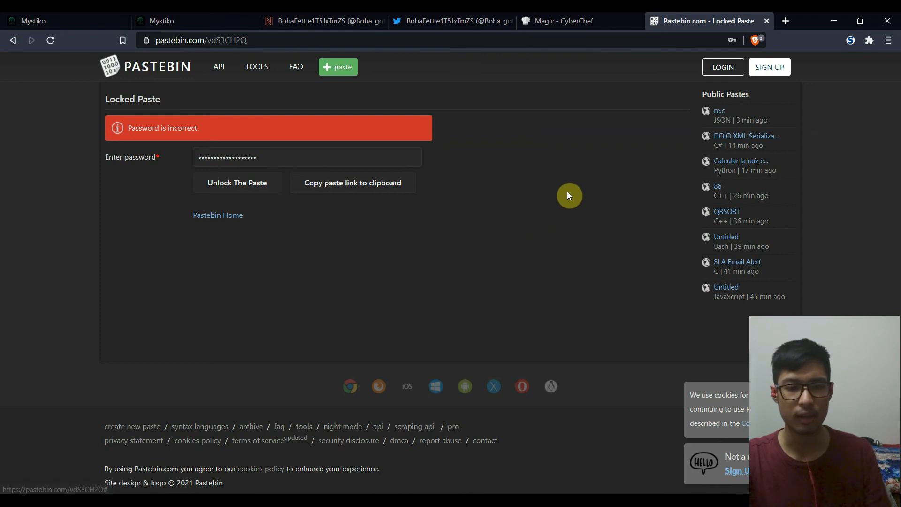
left_click(451, 21)
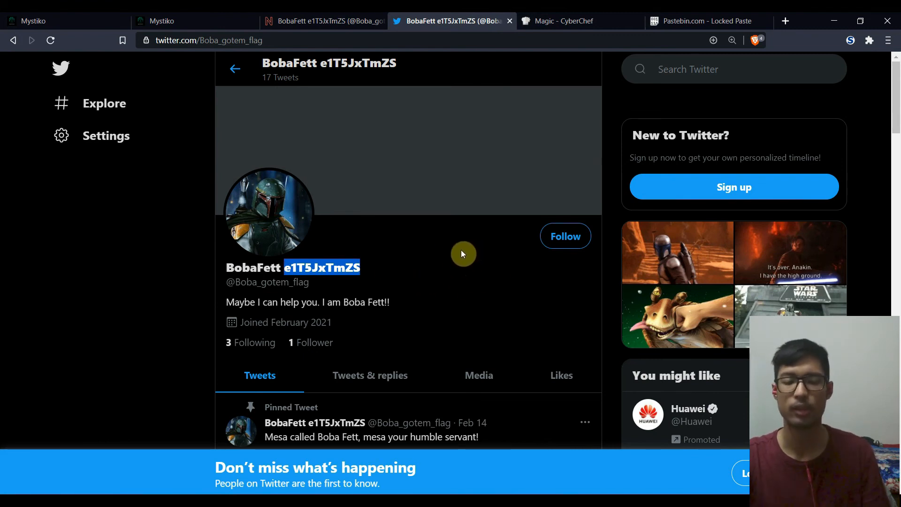
mouse_move(479, 251)
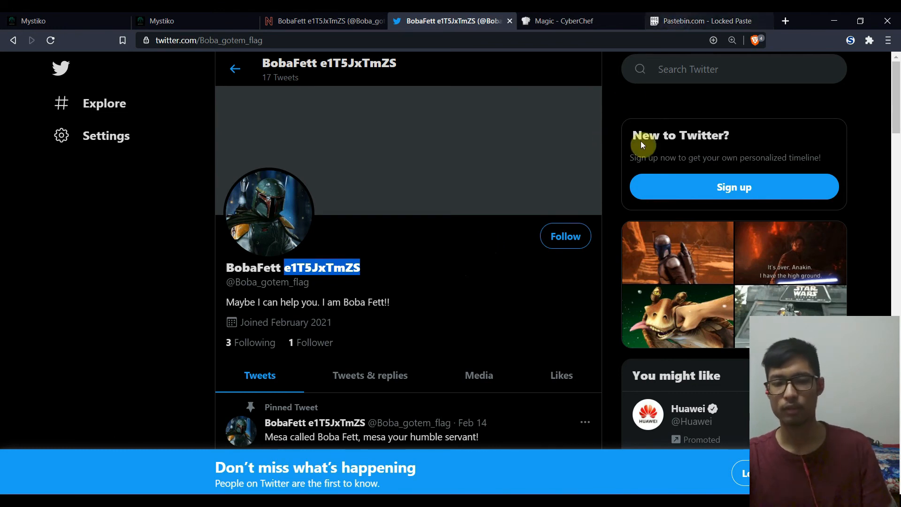
mouse_move(369, 270)
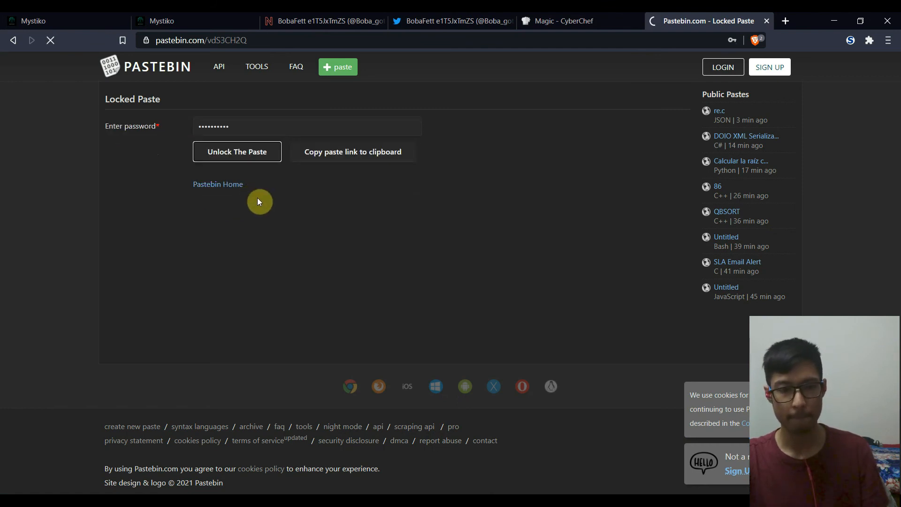
left_click(236, 151)
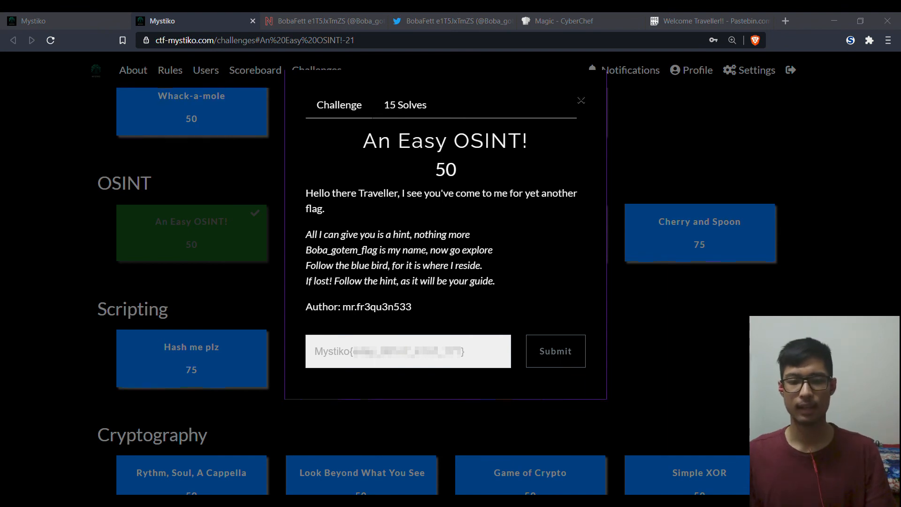
left_click(554, 350)
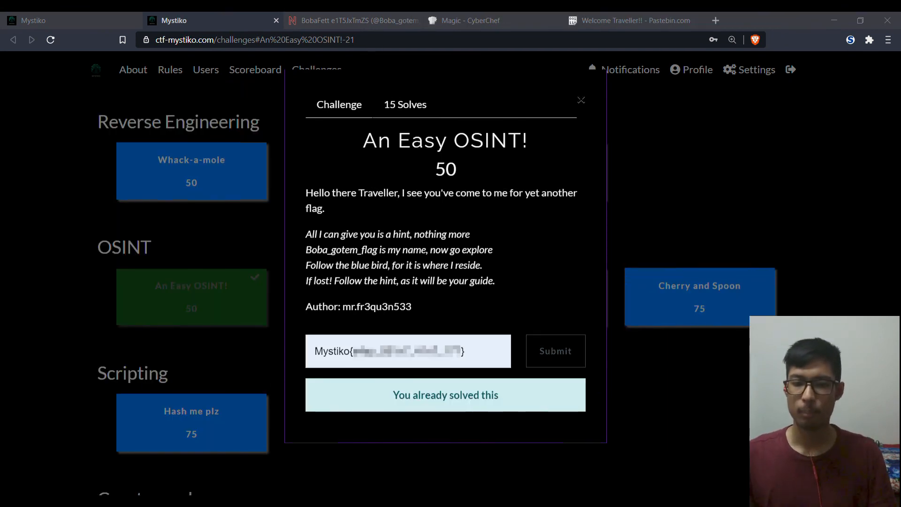
left_click(575, 21)
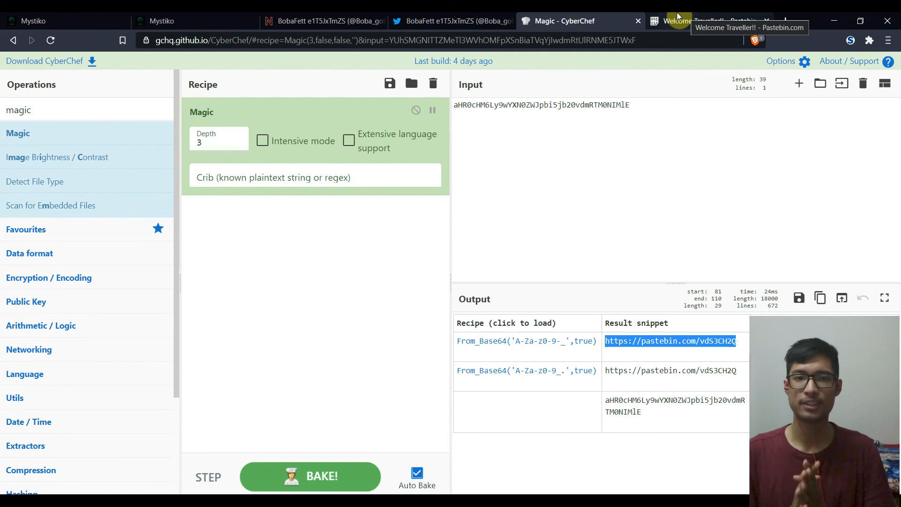
Test e1T5JxTmZS in CyberChef Magic, which returns it unchanged with entropy 3.12
left_click(448, 21)
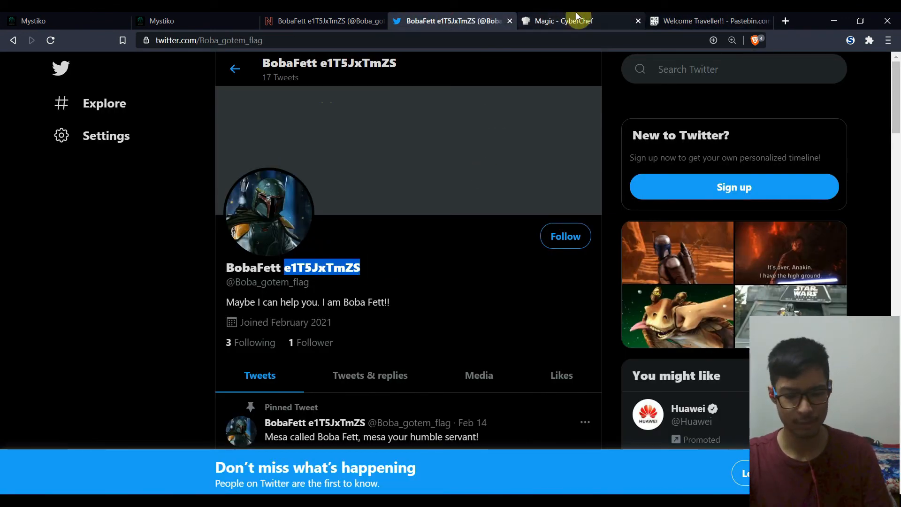
left_click(574, 21)
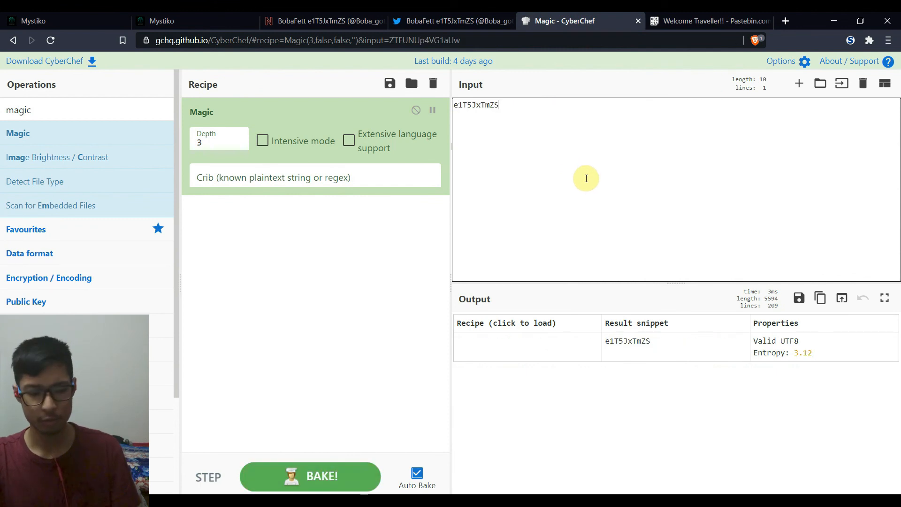
mouse_move(659, 386)
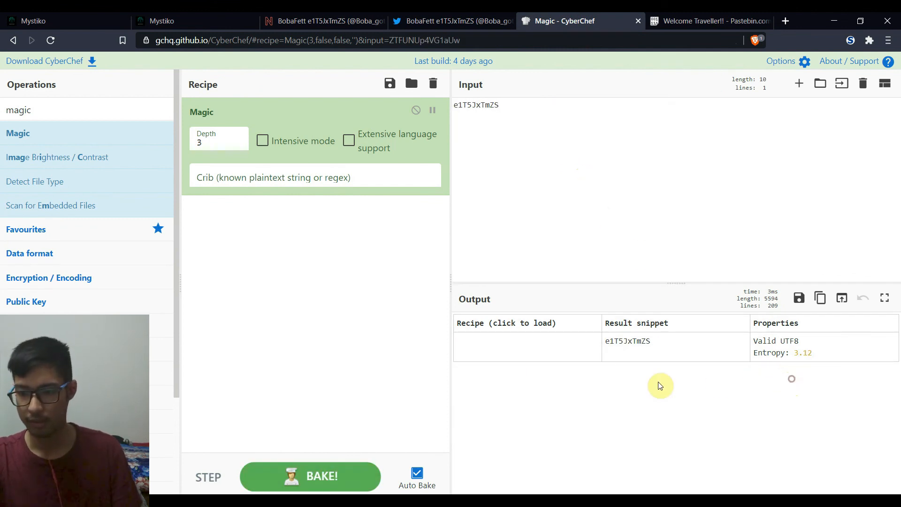